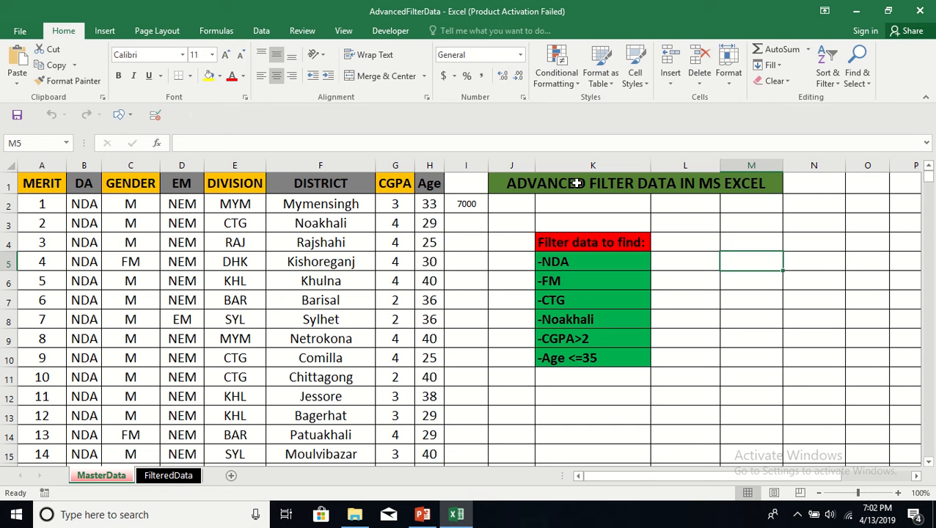
pyautogui.moveTo(739, 185)
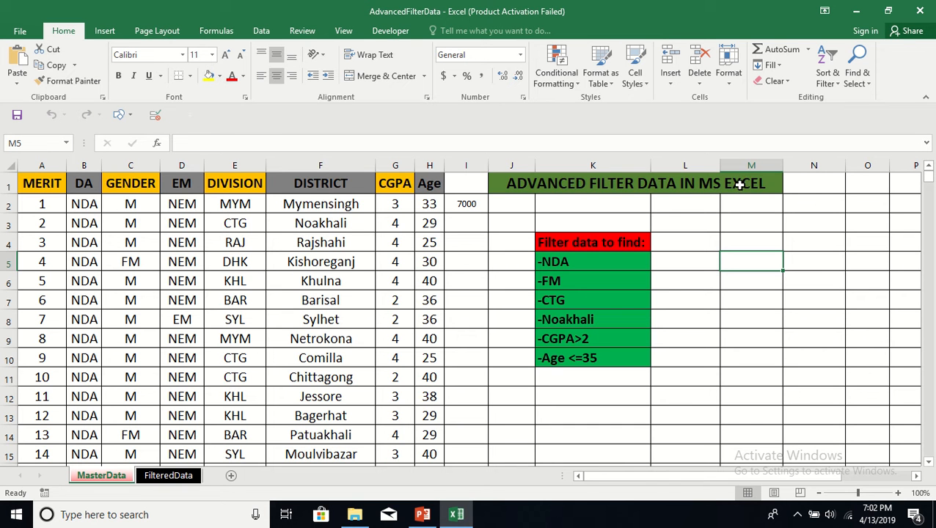
pyautogui.moveTo(711, 258)
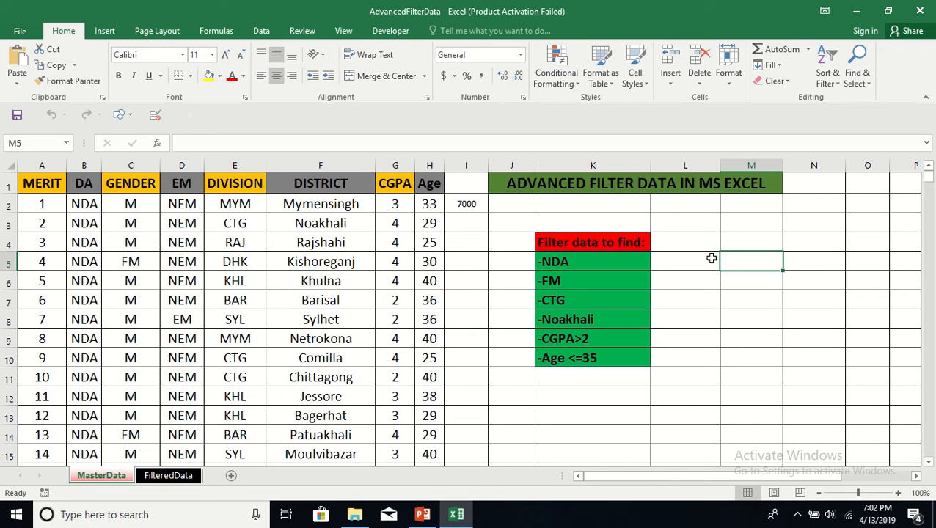
pyautogui.moveTo(308, 103)
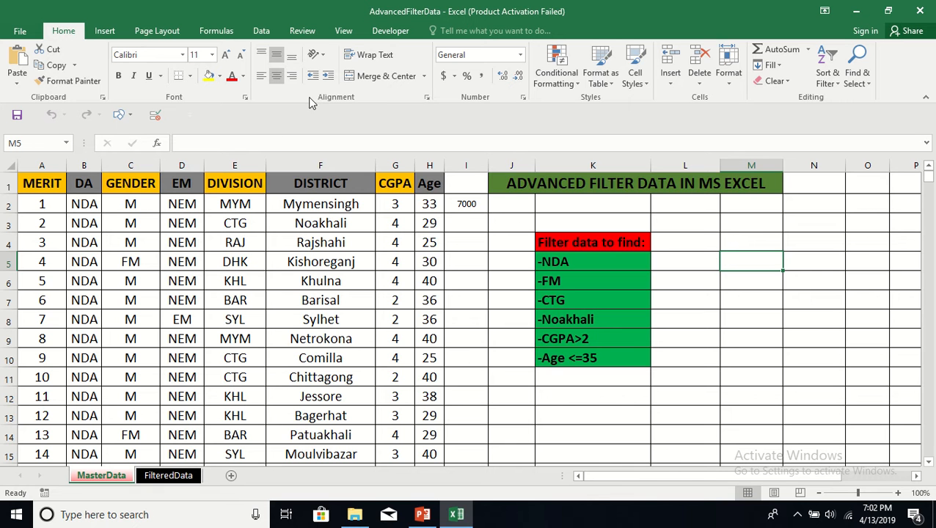
pyautogui.moveTo(261, 31)
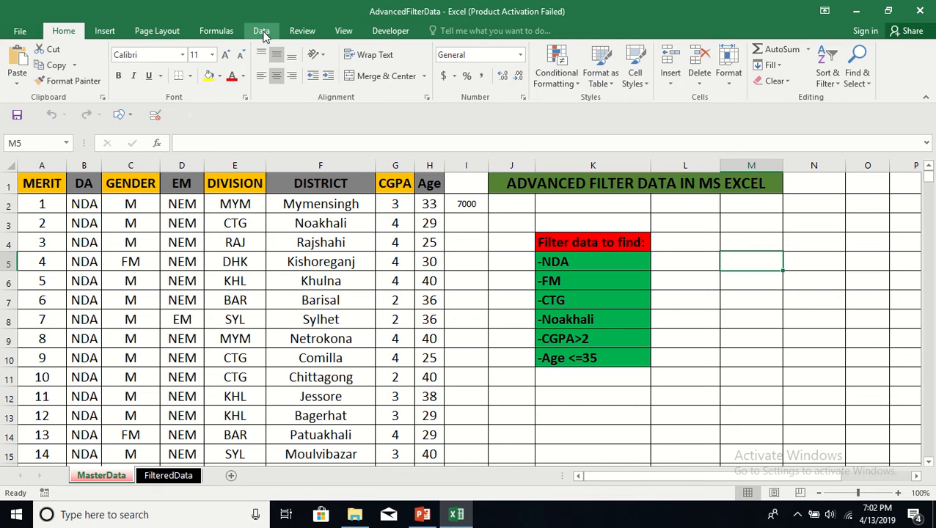
# Step: Show the Data ribbon's sorting and filtering tools beside the criteria list
pyautogui.click(261, 30)
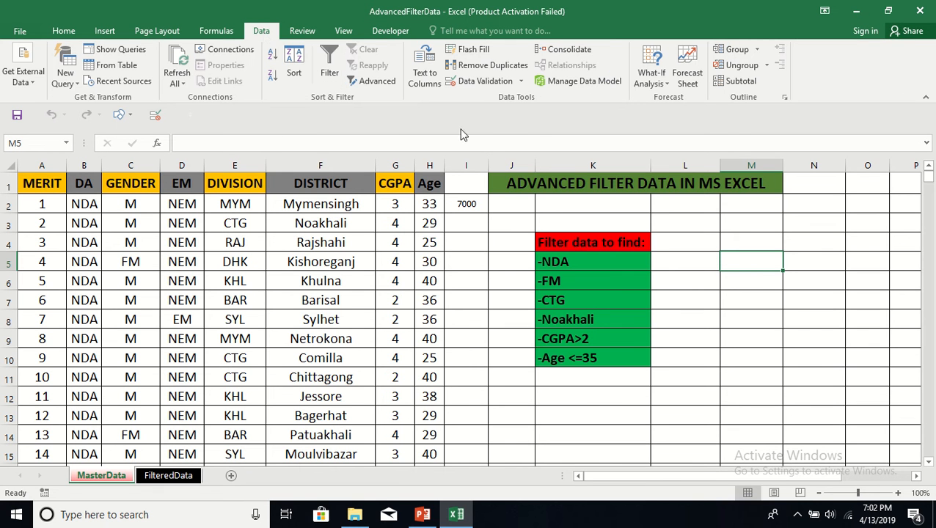
pyautogui.moveTo(726, 255)
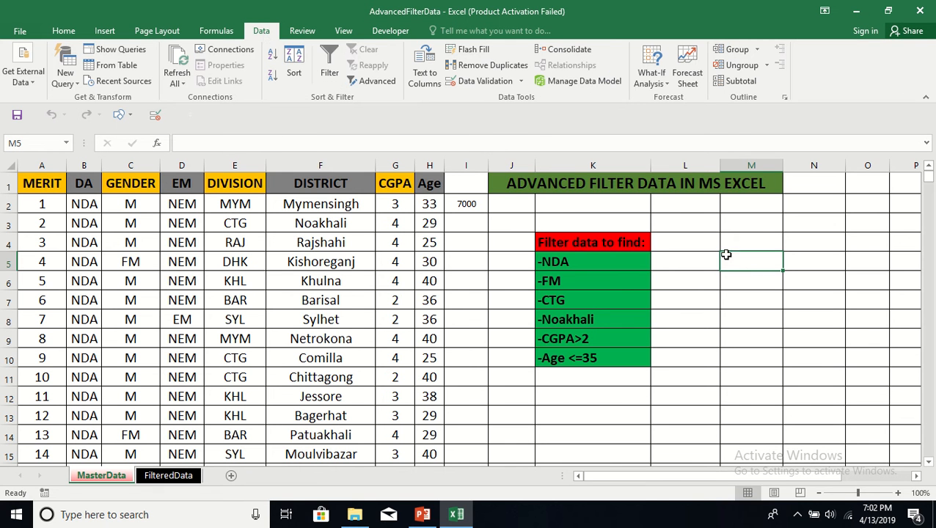
pyautogui.moveTo(349, 117)
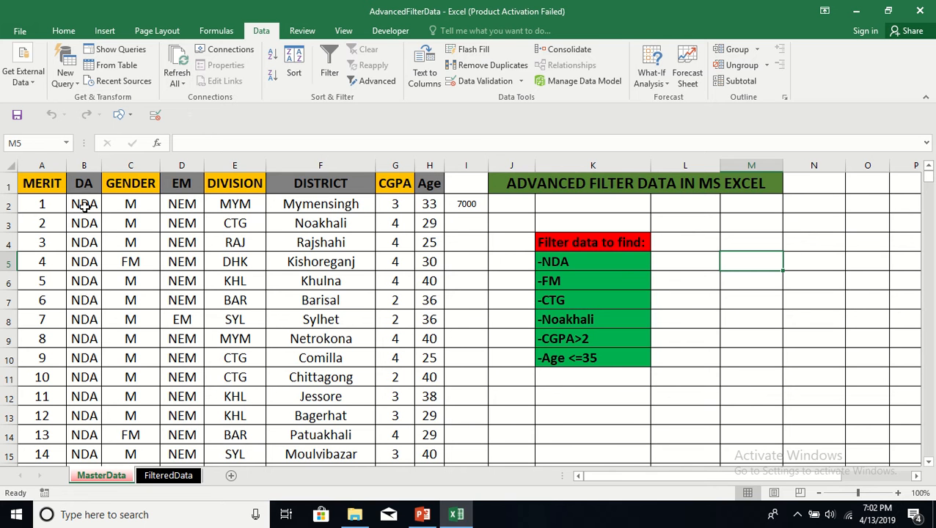
pyautogui.moveTo(566, 284)
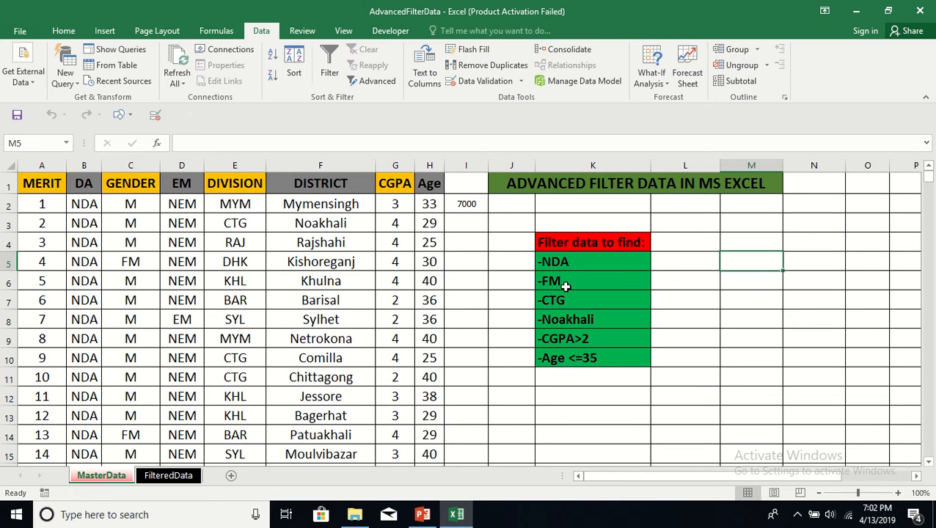
pyautogui.moveTo(570, 285)
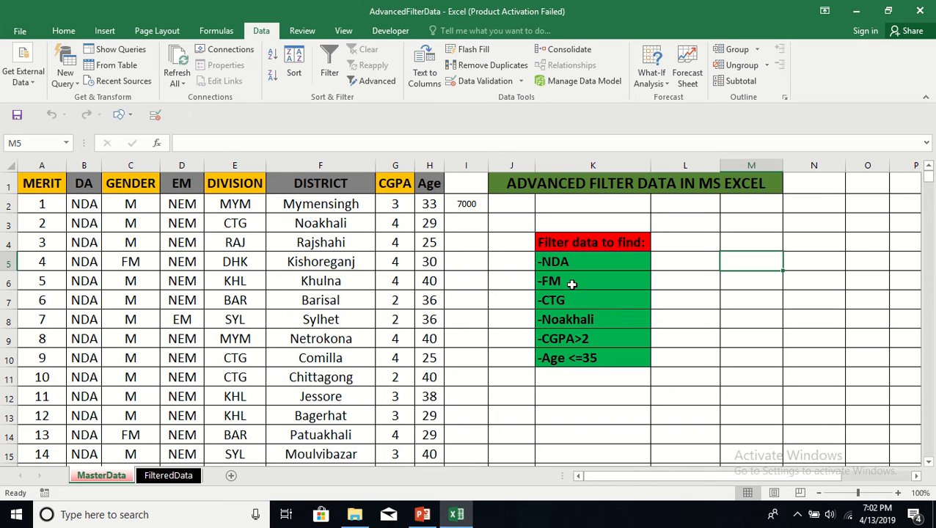
pyautogui.moveTo(581, 326)
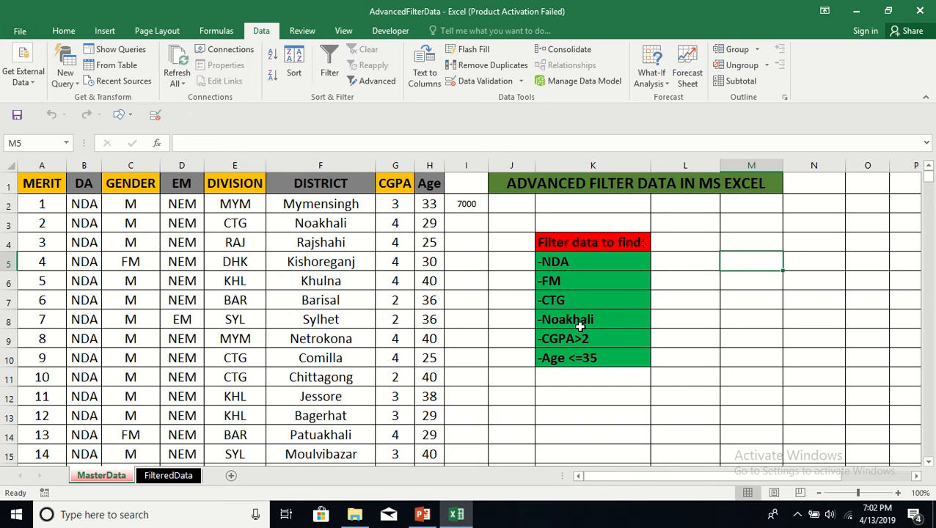
pyautogui.moveTo(603, 341)
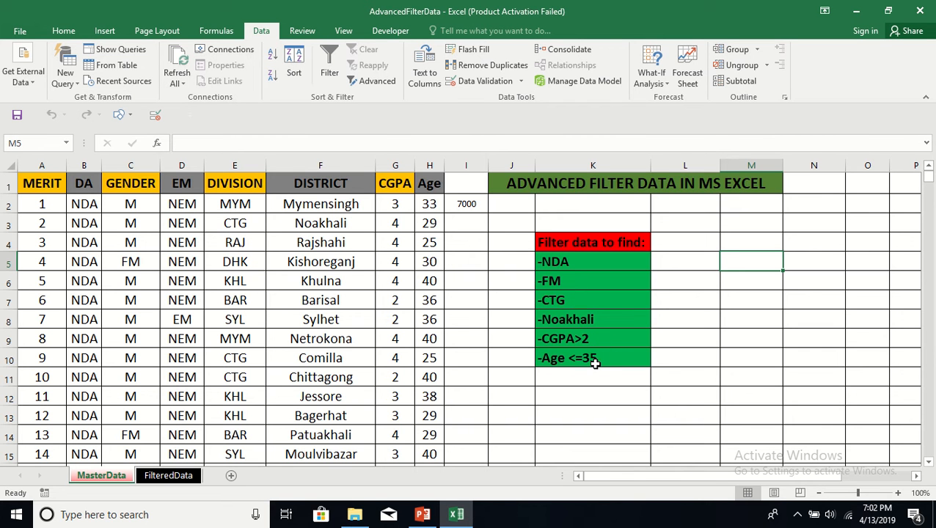
# Step: Turn on AutoFilter dropdowns for the MasterData table columns
pyautogui.click(466, 242)
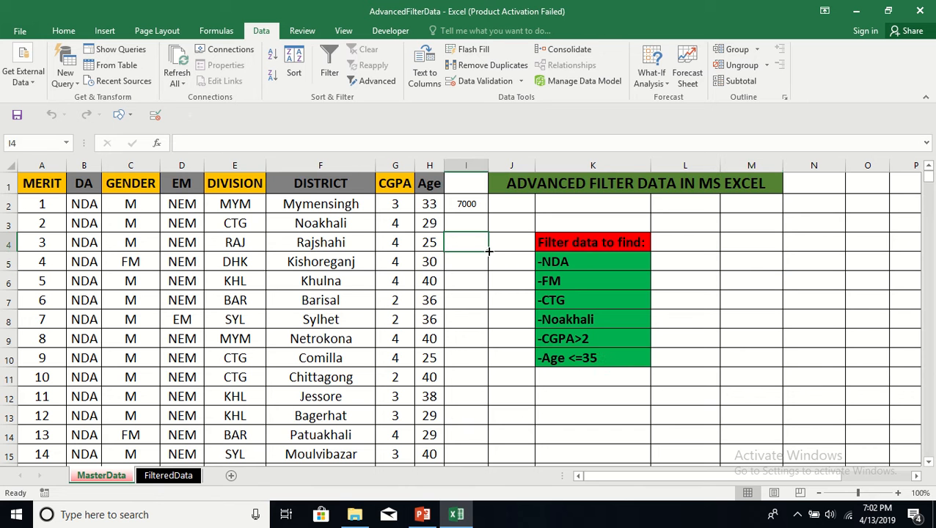
pyautogui.moveTo(379, 202)
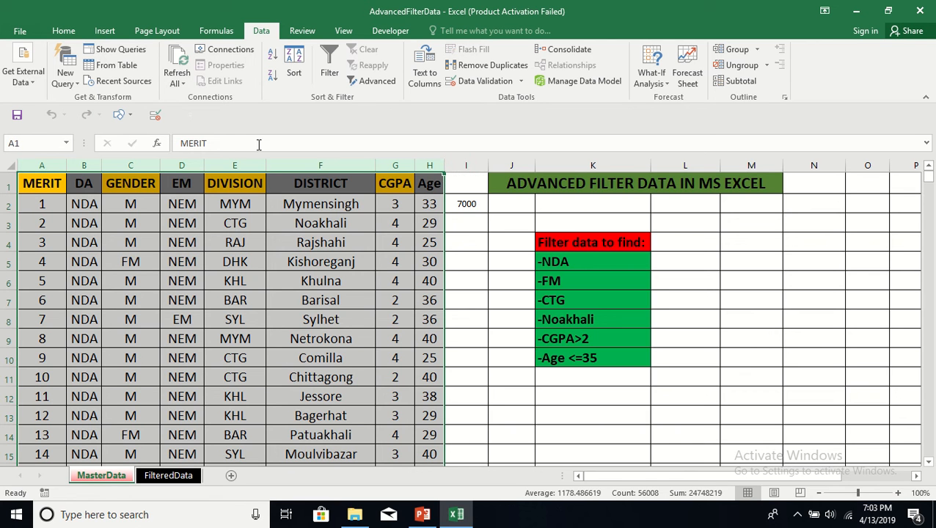
pyautogui.moveTo(328, 66)
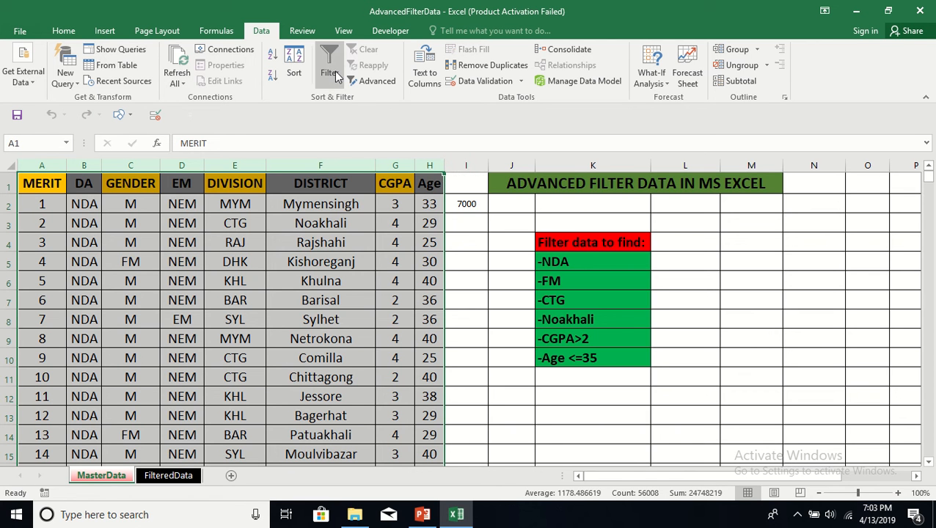
pyautogui.click(328, 62)
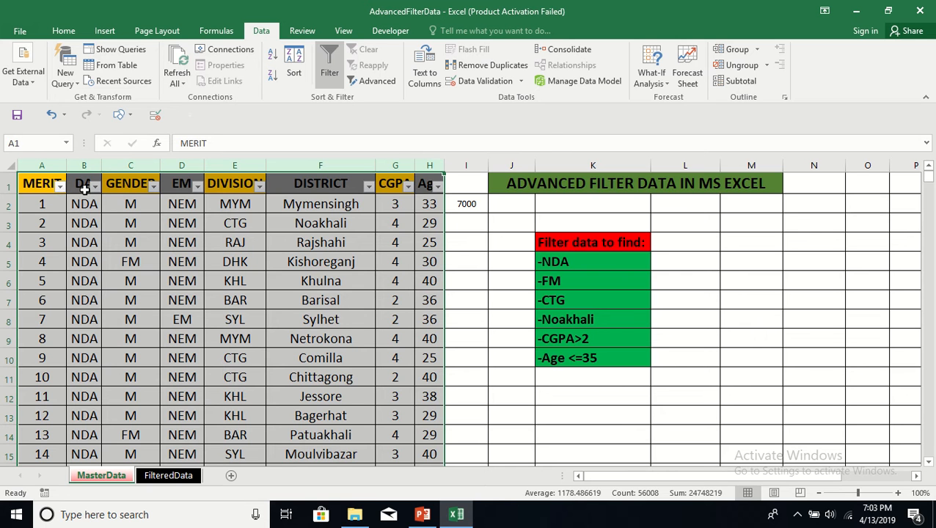
pyautogui.moveTo(534, 242)
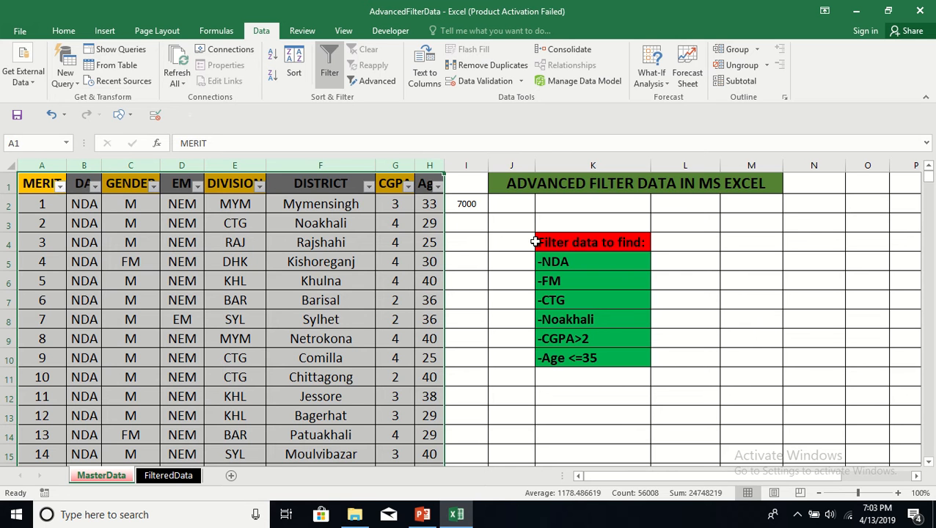
pyautogui.moveTo(162, 264)
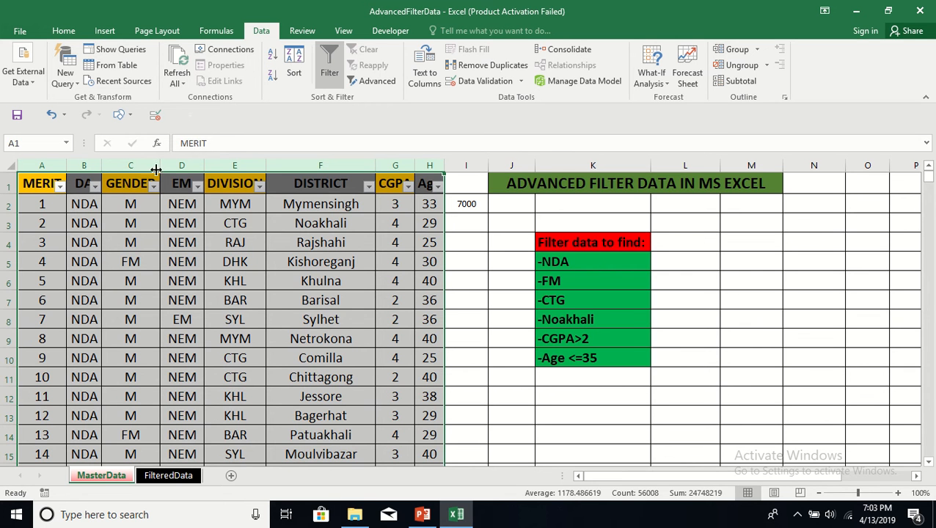
# Step: Filter GENDER to FM, DIVISION to CTG and DISTRICT to Noakhali, leaving 70 of 7000 rows
pyautogui.click(94, 183)
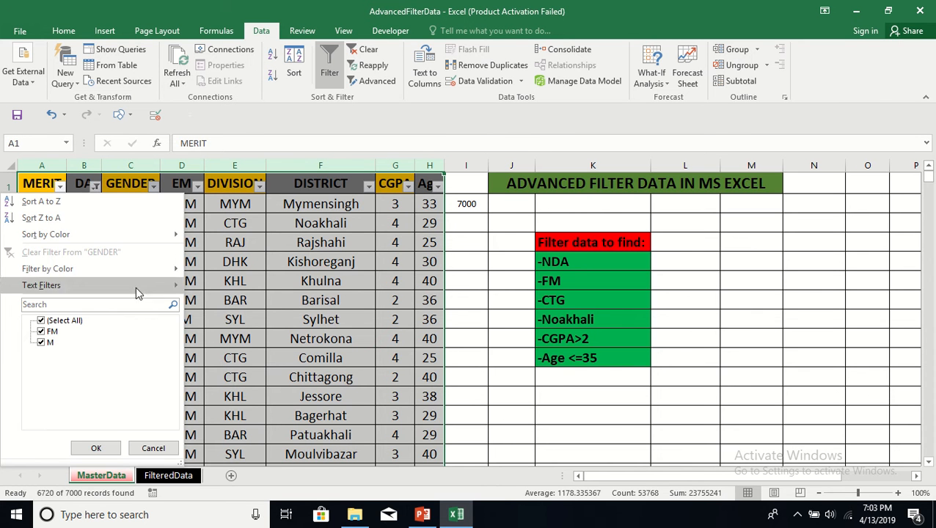
pyautogui.click(95, 449)
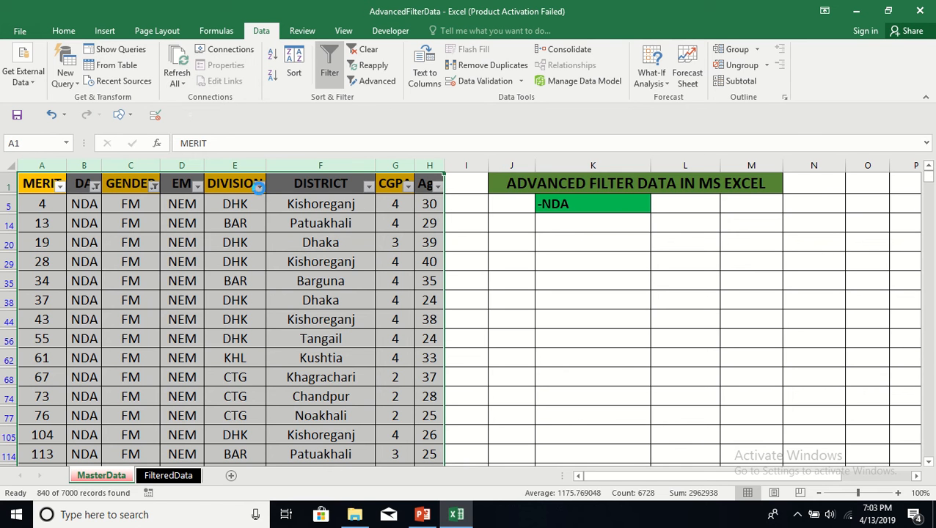
pyautogui.click(258, 188)
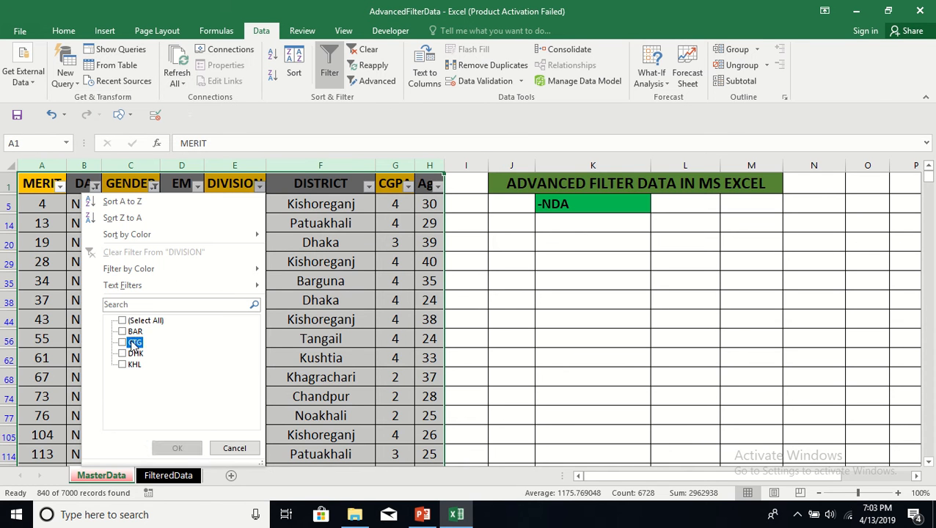
pyautogui.click(176, 447)
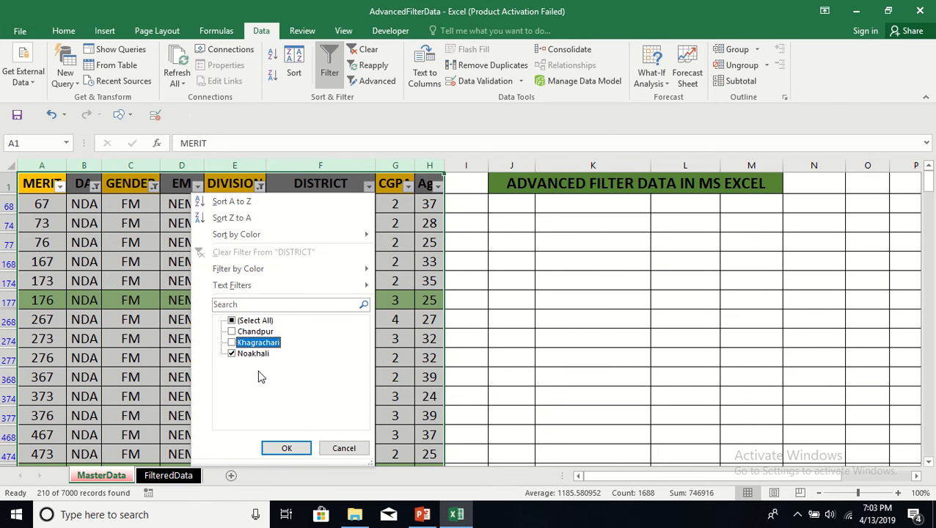
pyautogui.click(286, 448)
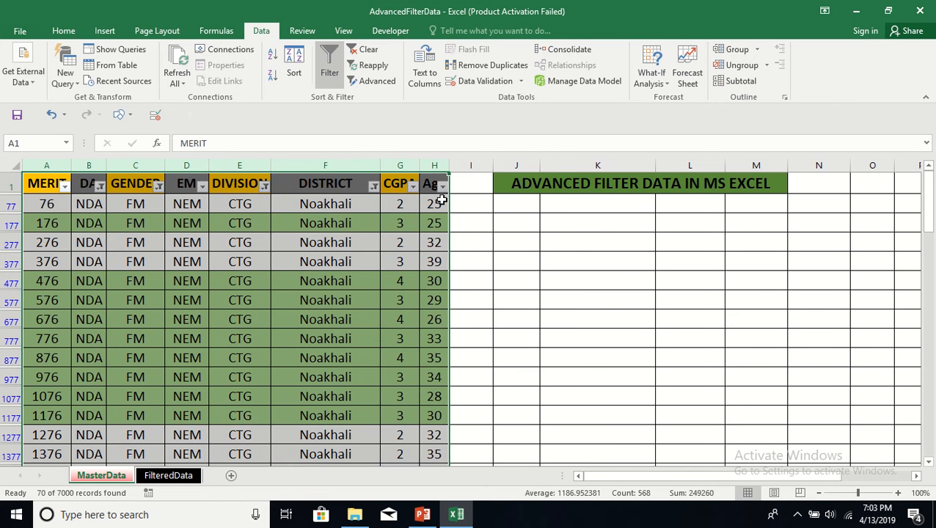
pyautogui.moveTo(283, 284)
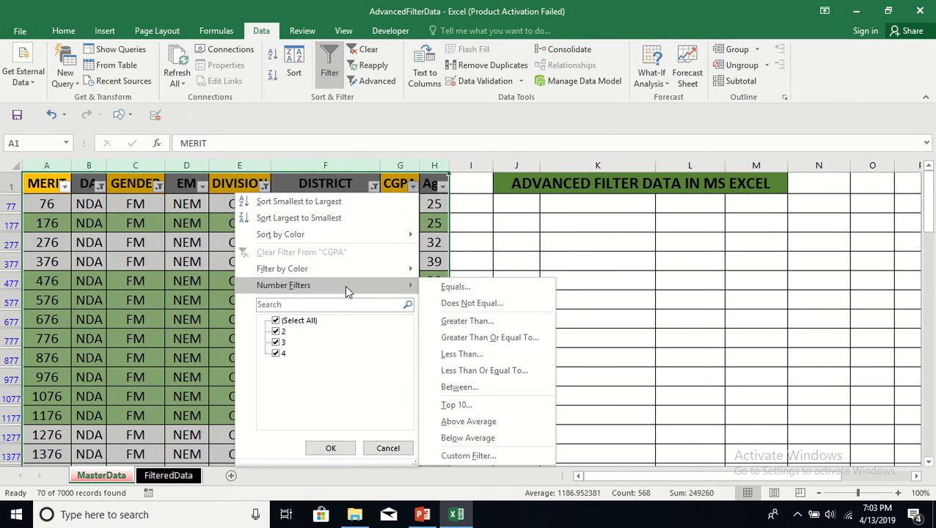
pyautogui.moveTo(467, 319)
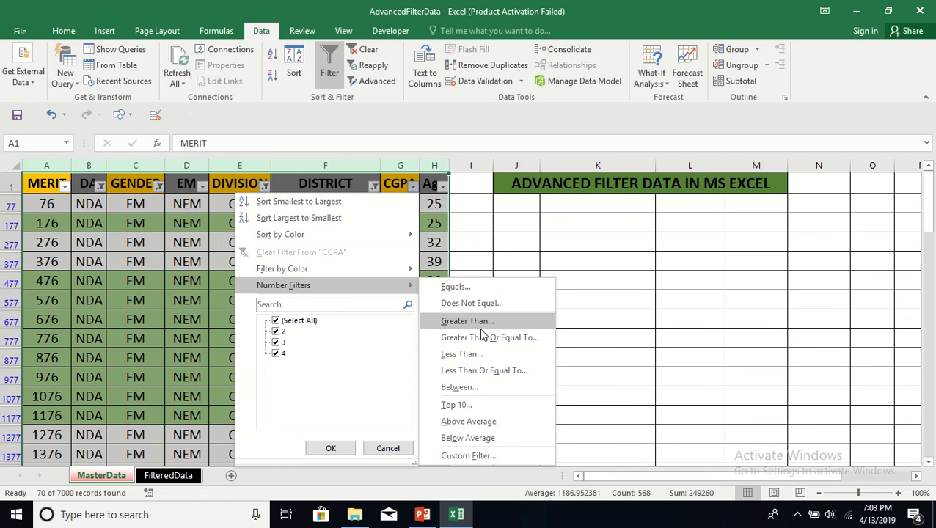
# Step: Add number filters CGPA greater than 2 and Age at most 35, leaving 29 rows
pyautogui.click(467, 320)
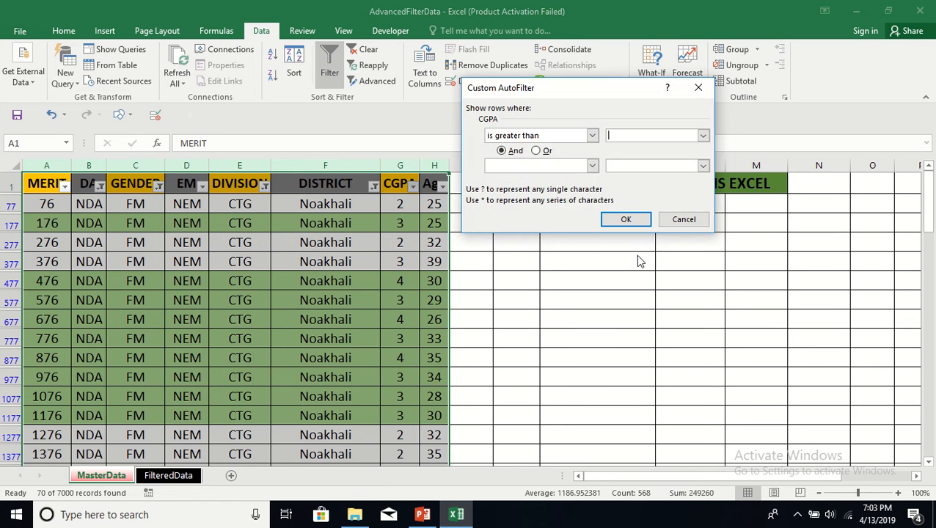
pyautogui.write('2')
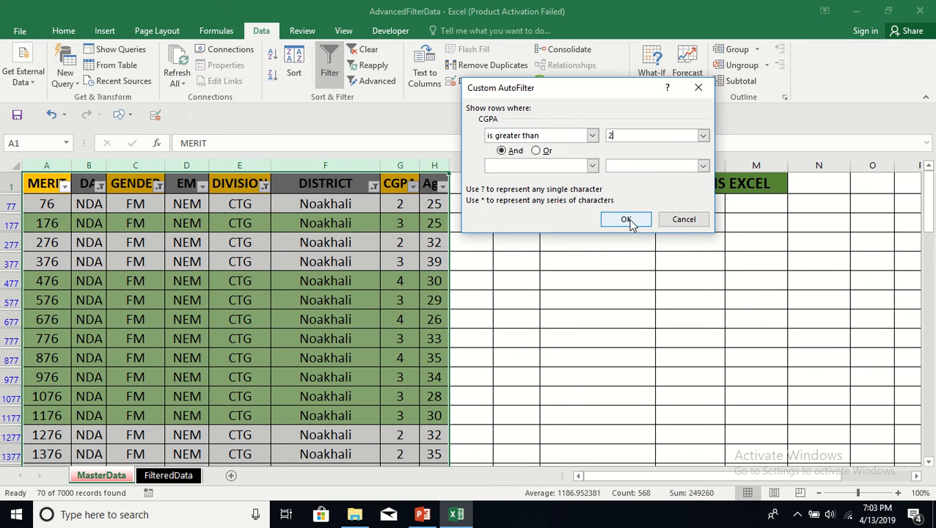
pyautogui.click(624, 220)
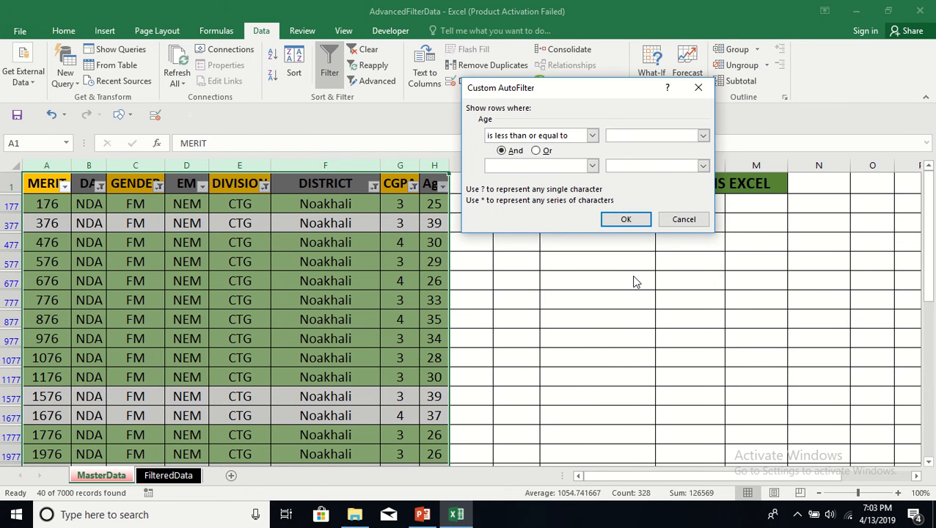
pyautogui.write('35')
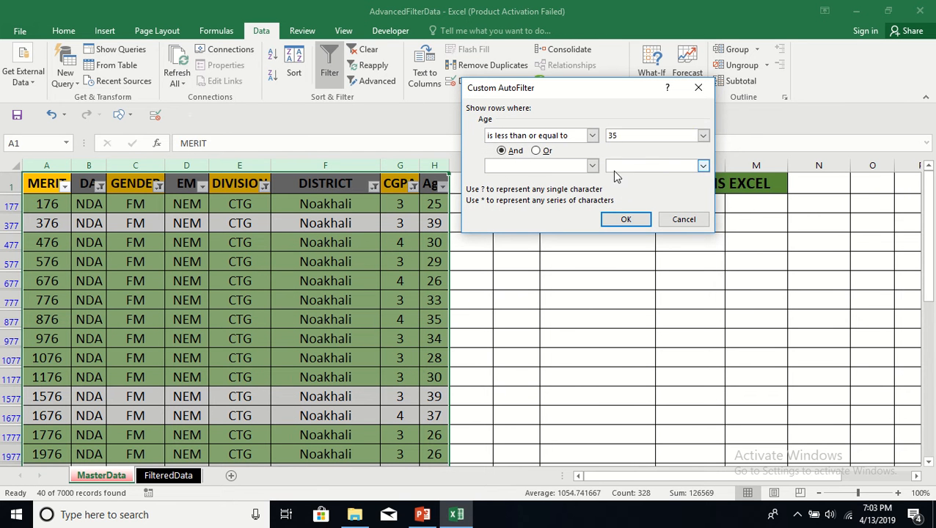
pyautogui.moveTo(625, 220)
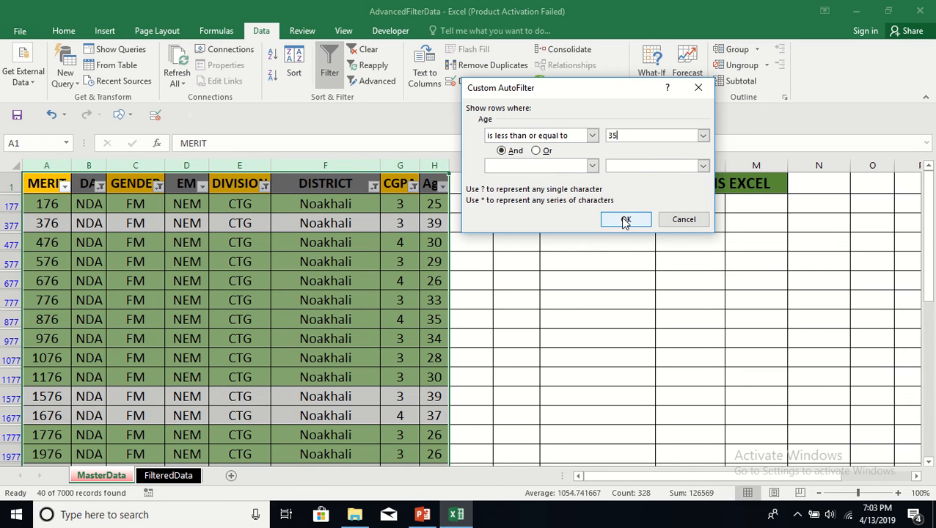
pyautogui.click(625, 220)
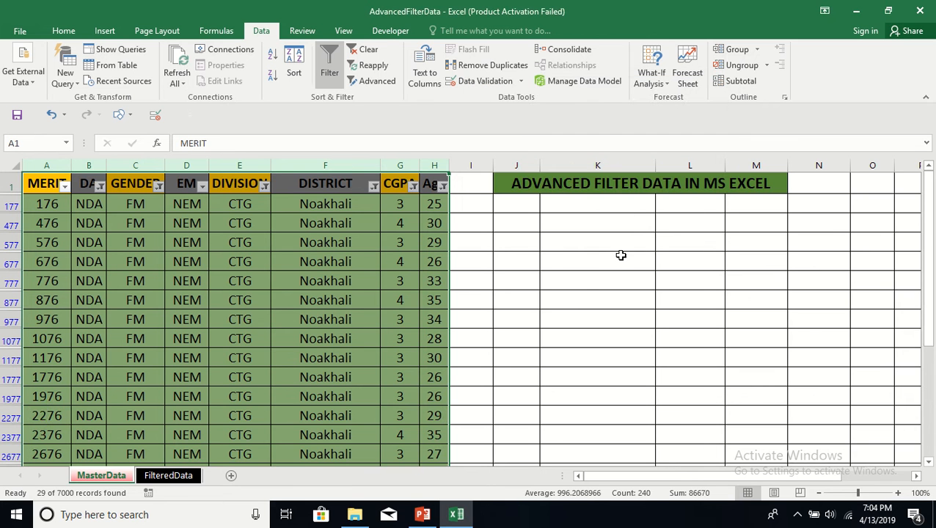
pyautogui.moveTo(44, 504)
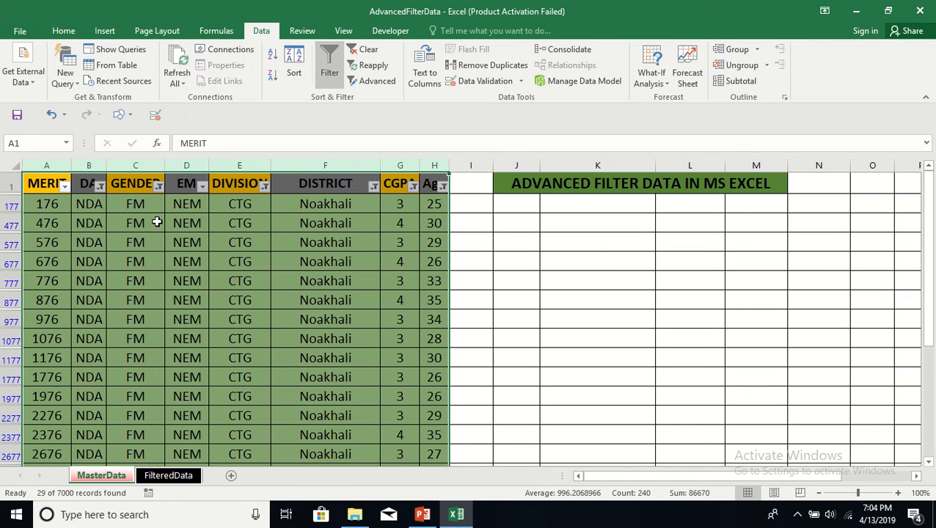
pyautogui.moveTo(544, 326)
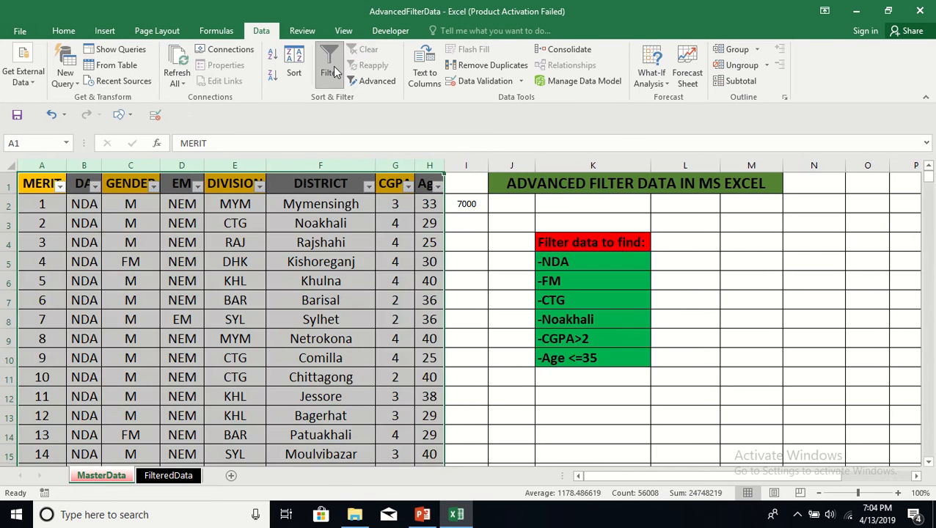
# Step: Turn off the AutoFilter so MasterData shows all records, then return to Home commands
pyautogui.click(329, 64)
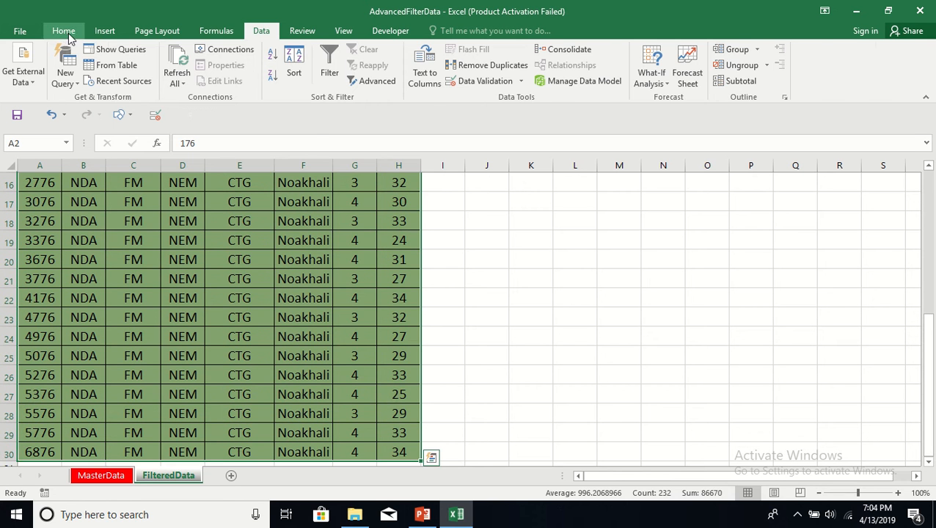
pyautogui.click(219, 80)
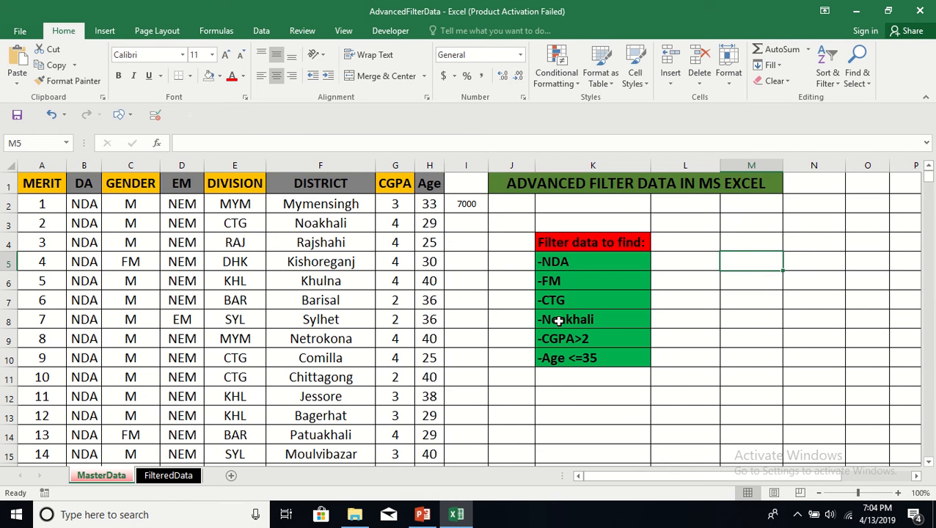
pyautogui.moveTo(217, 490)
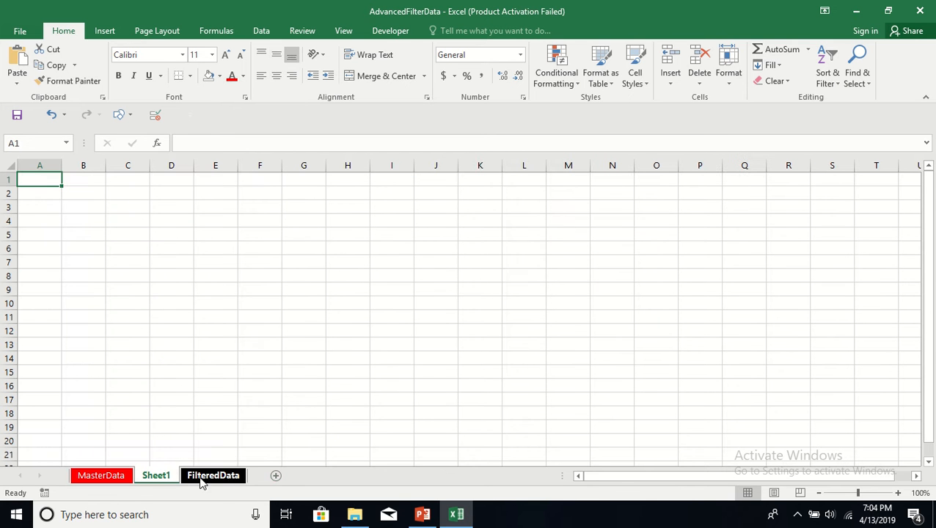
# Step: Rename the new sheet to CriteriaSheet and return to the MasterData sheet
pyautogui.click(155, 475)
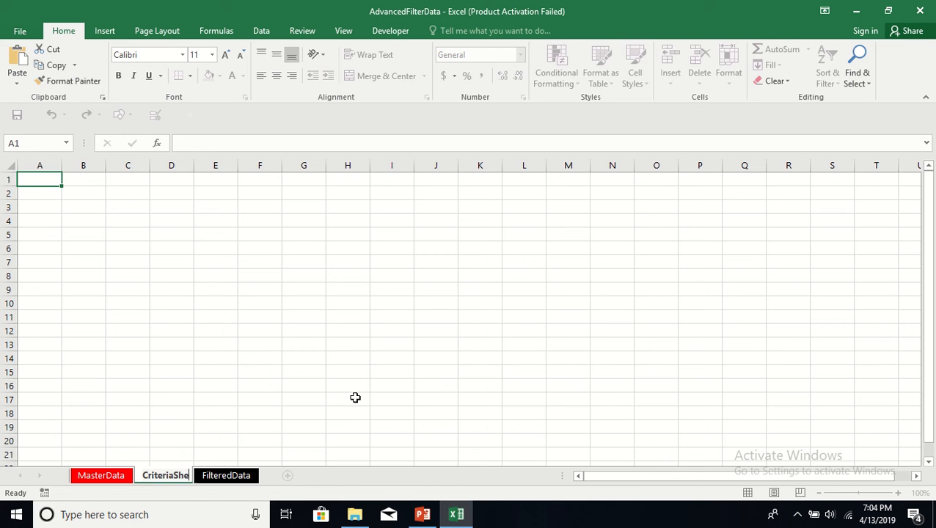
pyautogui.click(303, 384)
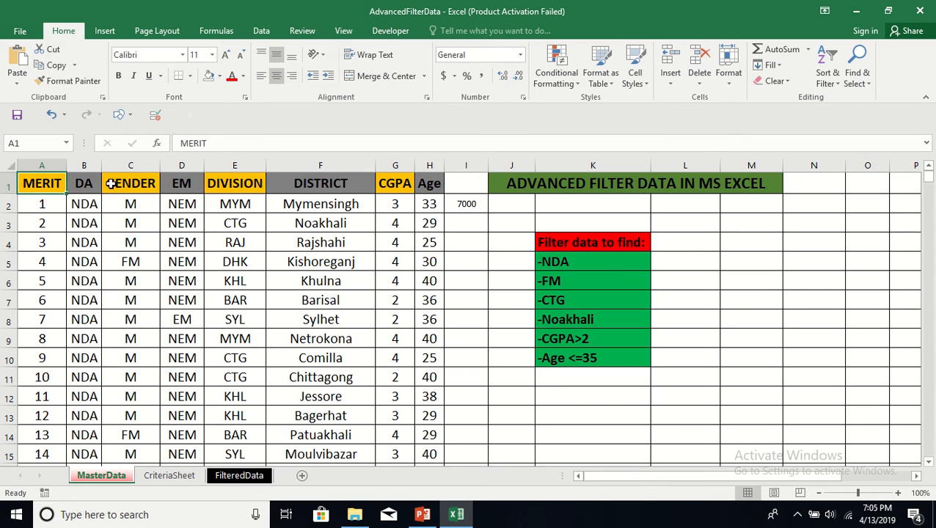
# Step: Copy MasterData's header row and paste it into row 1 of CriteriaSheet
pyautogui.rightClick(395, 182)
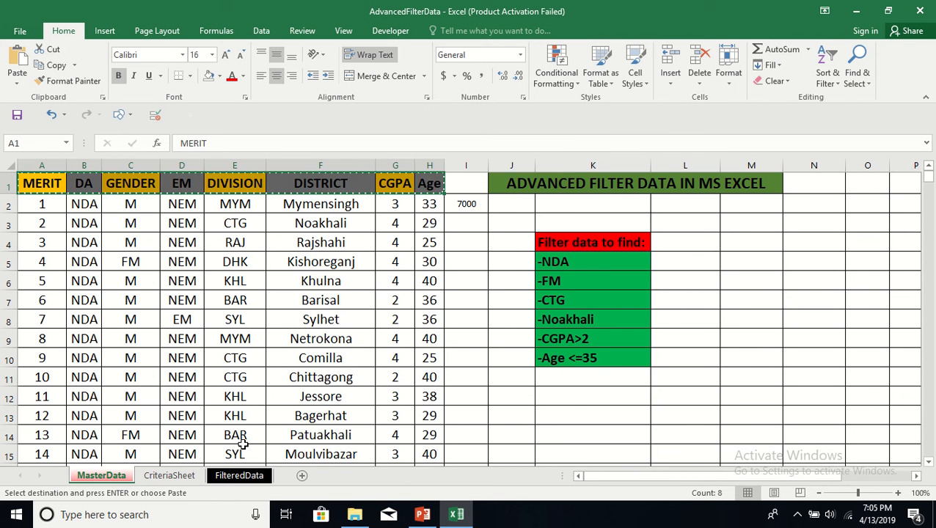
pyautogui.click(170, 475)
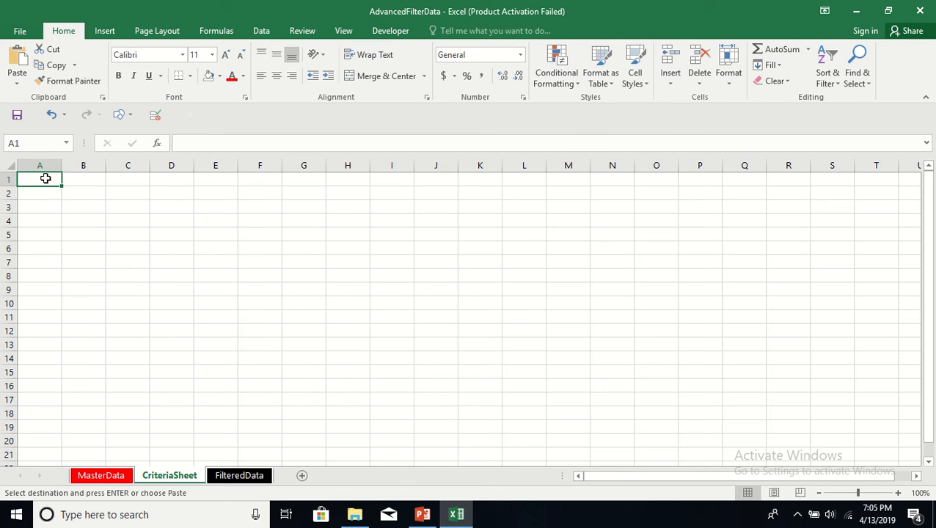
pyautogui.press('ctrl+v')
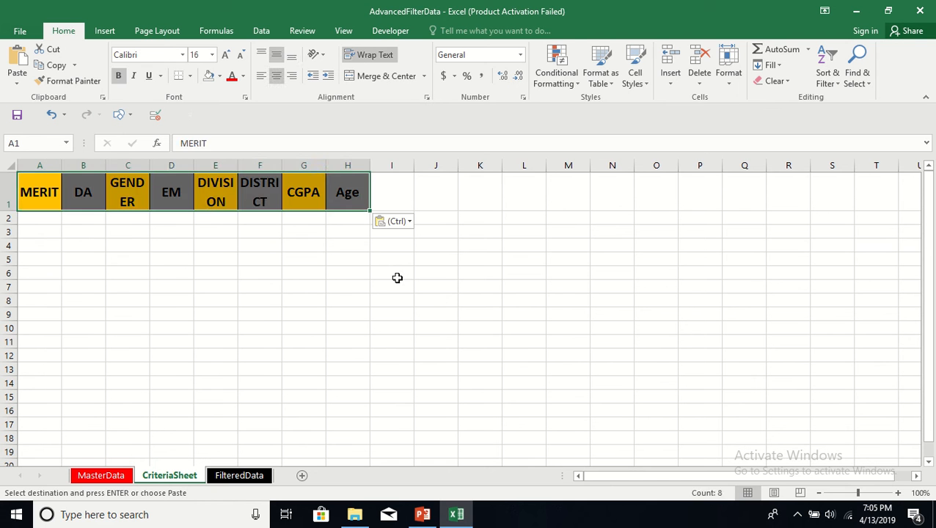
pyautogui.click(387, 271)
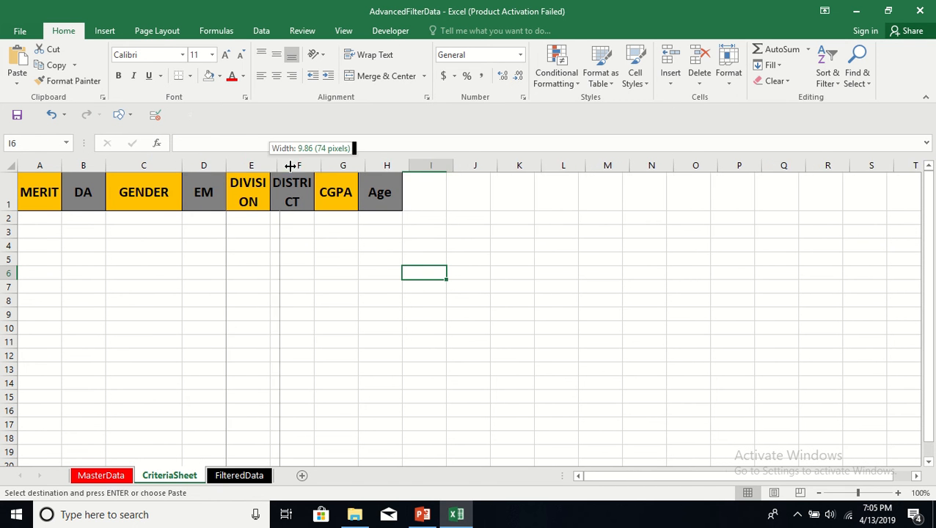
# Step: Widen CriteriaSheet columns so the pasted headers fit
pyautogui.moveTo(291, 165); pyautogui.dragTo(334, 164)
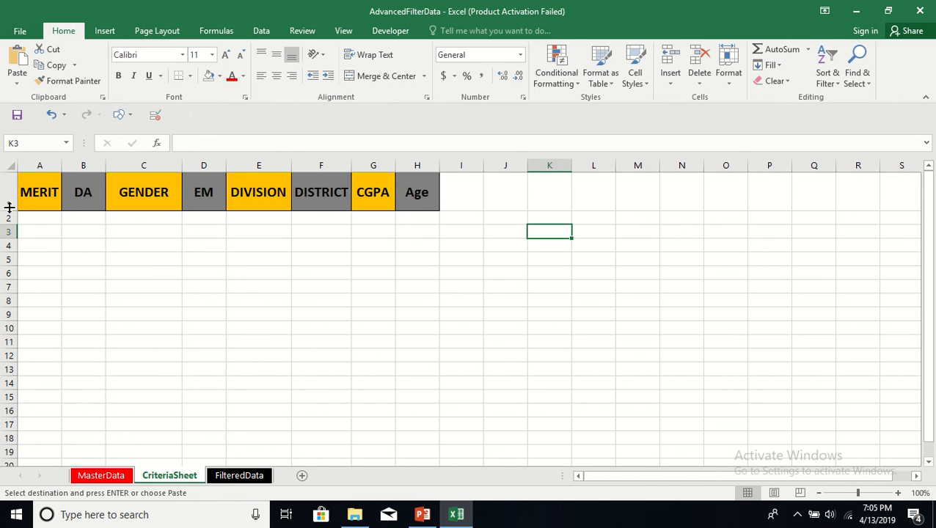
pyautogui.moveTo(9, 208); pyautogui.dragTo(9, 194)
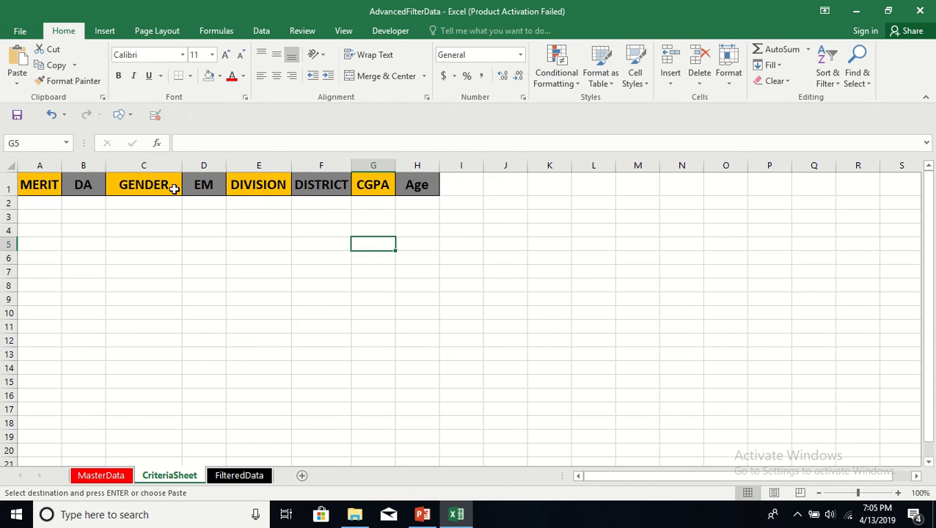
pyautogui.moveTo(183, 189)
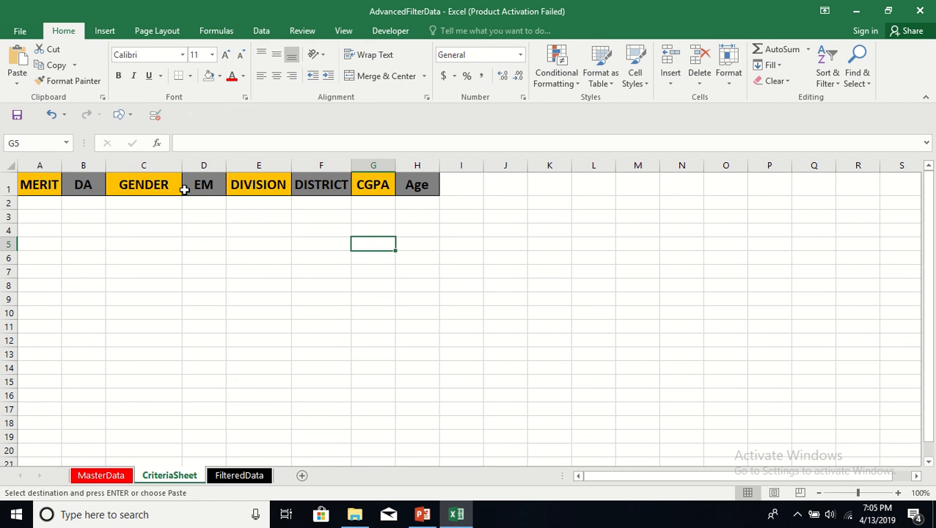
# Step: Delete the MERIT and EM columns, leaving six headers from DA to Age
pyautogui.click(259, 285)
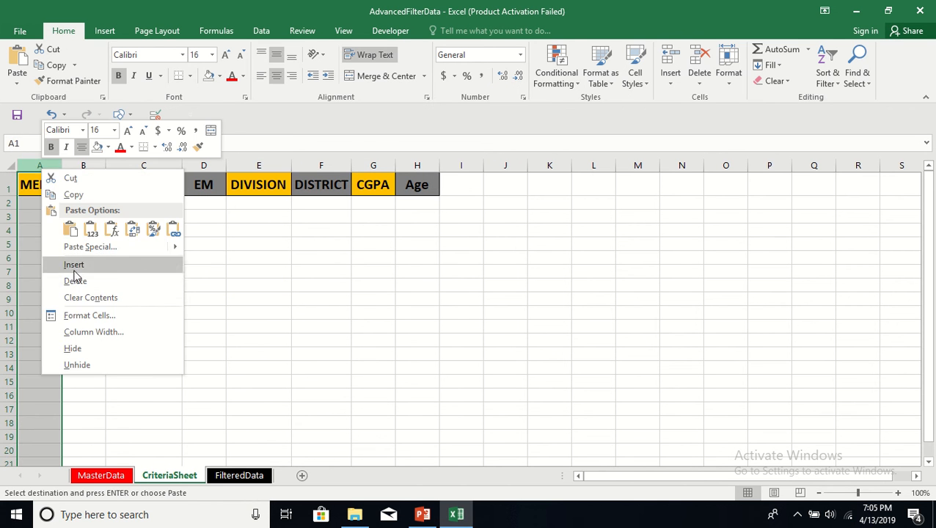
pyautogui.click(73, 264)
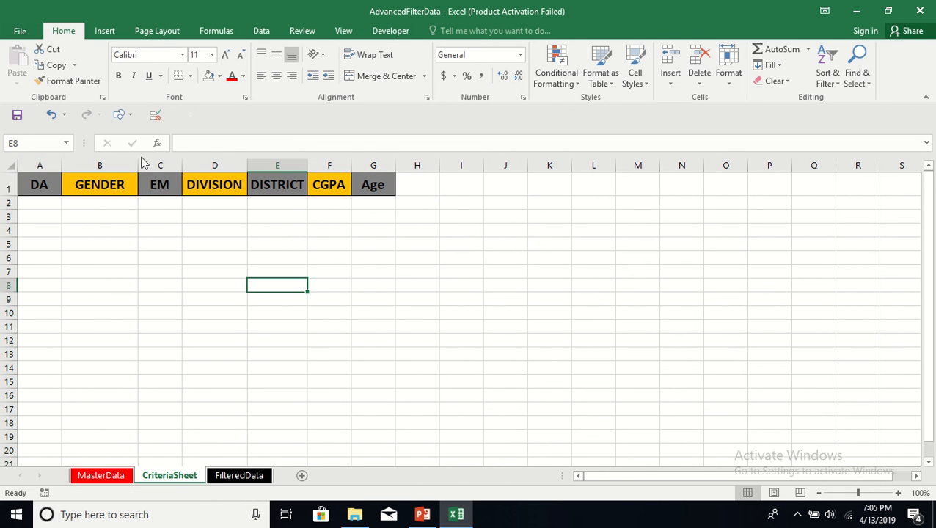
pyautogui.rightClick(160, 165)
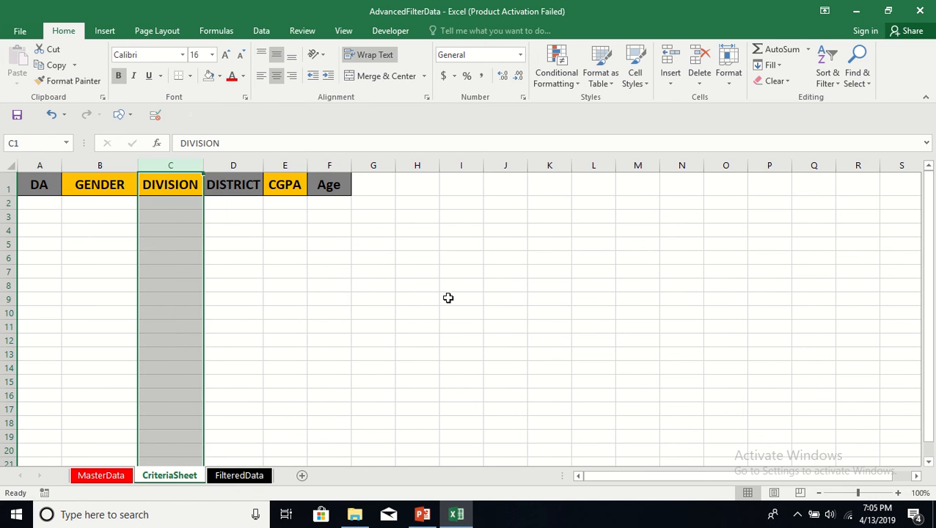
pyautogui.click(461, 299)
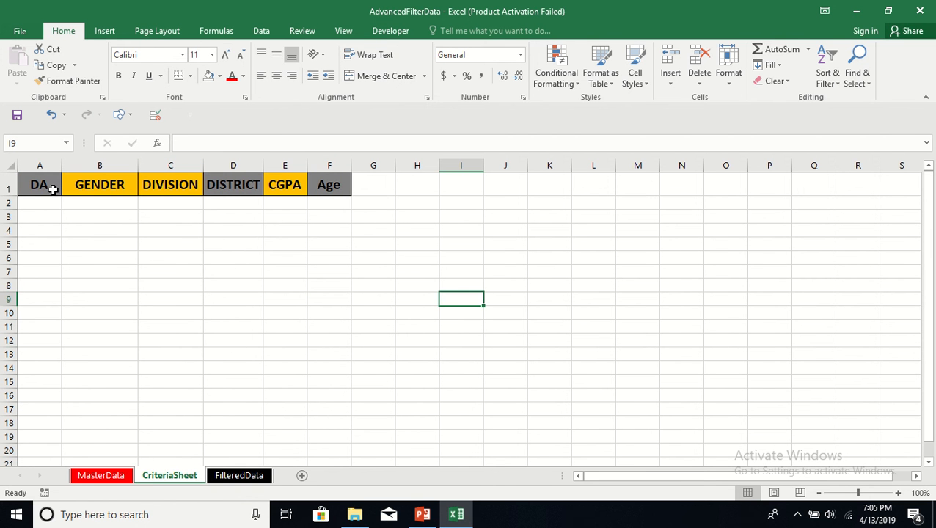
pyautogui.click(40, 185)
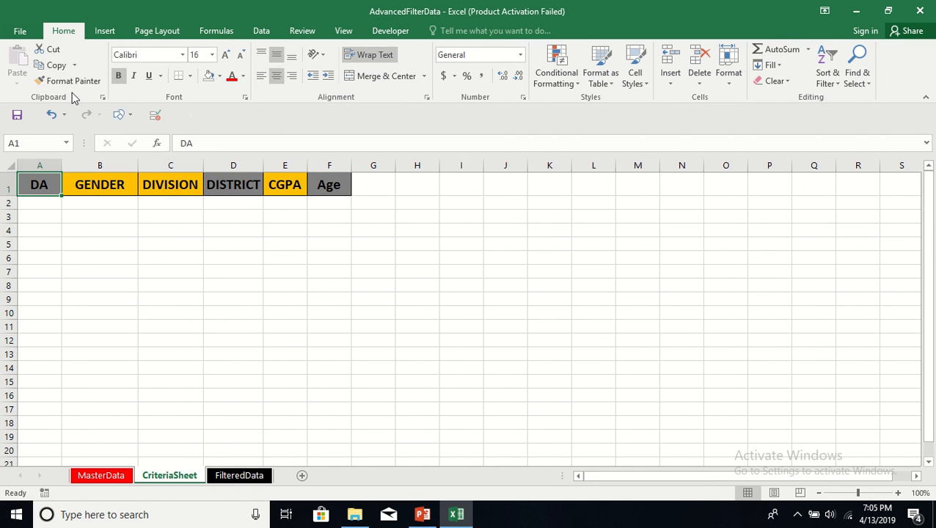
# Step: Format-paint grey onto DIVISION and orange onto DISTRICT so headers alternate
pyautogui.click(74, 80)
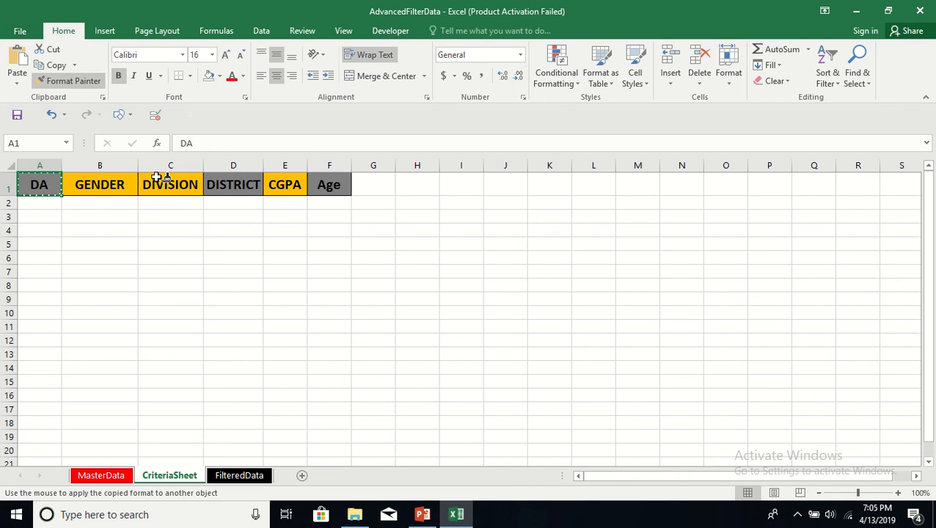
pyautogui.click(284, 184)
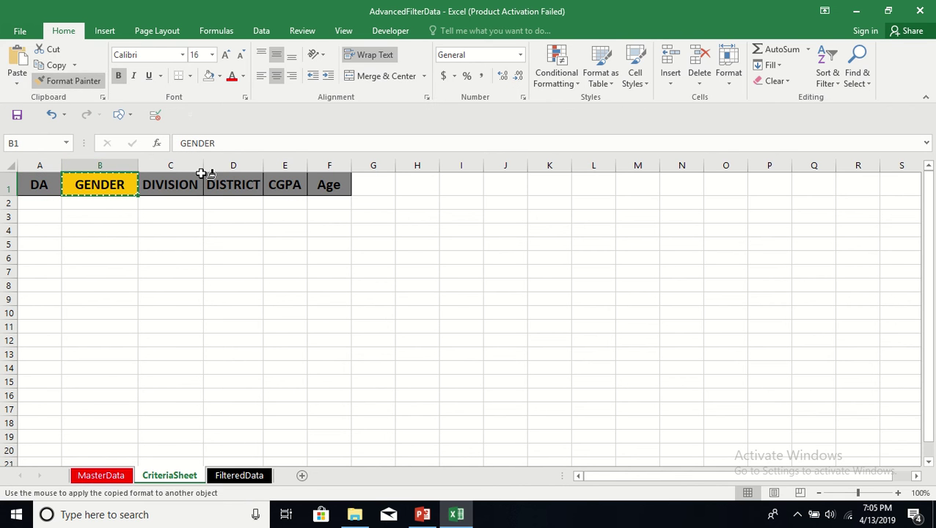
pyautogui.click(328, 184)
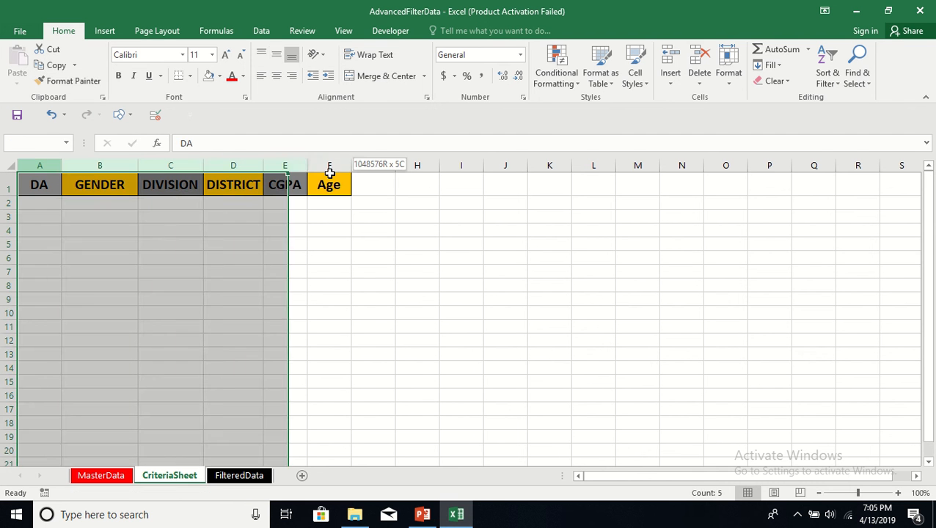
# Step: Apply All Borders down the six criteria columns
pyautogui.click(194, 76)
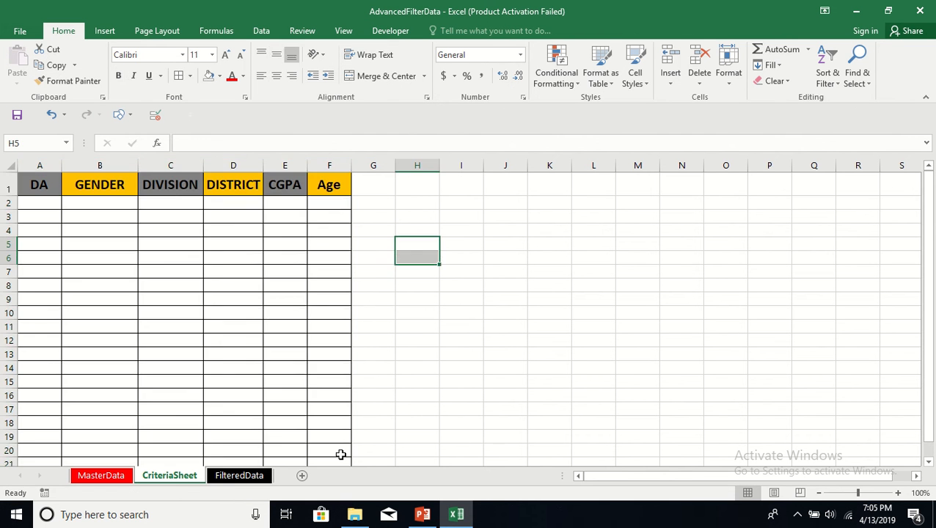
pyautogui.click(416, 423)
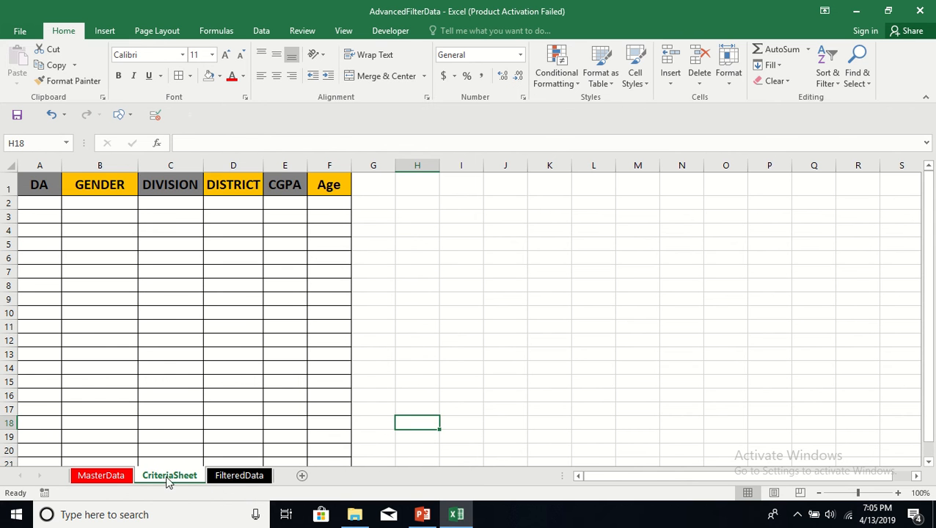
pyautogui.moveTo(185, 440)
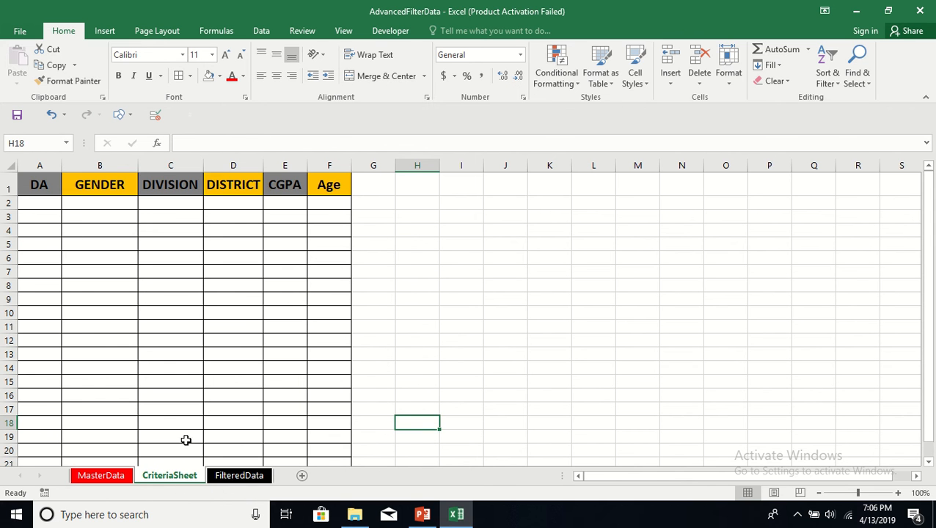
# Step: Enter ="NDA" under DA and ="FM" under GENDER in the criteria row
pyautogui.click(40, 203)
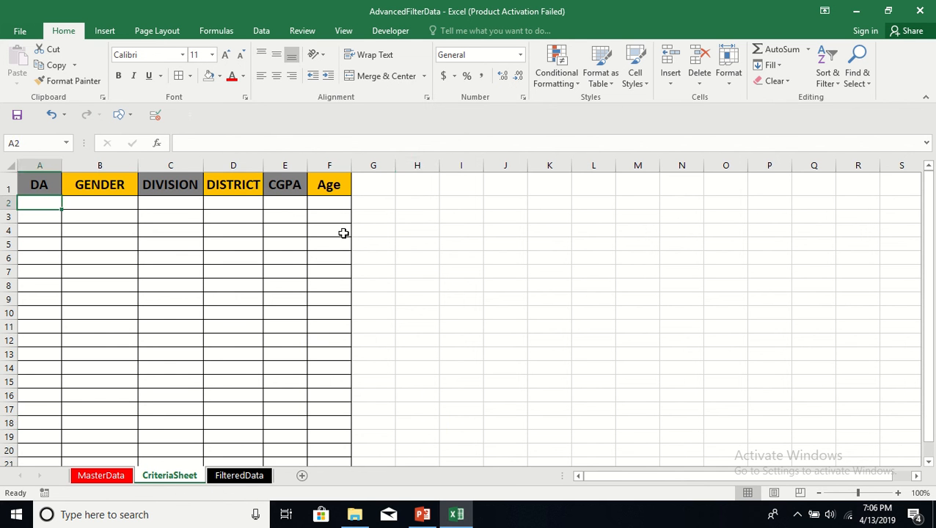
pyautogui.write('=')
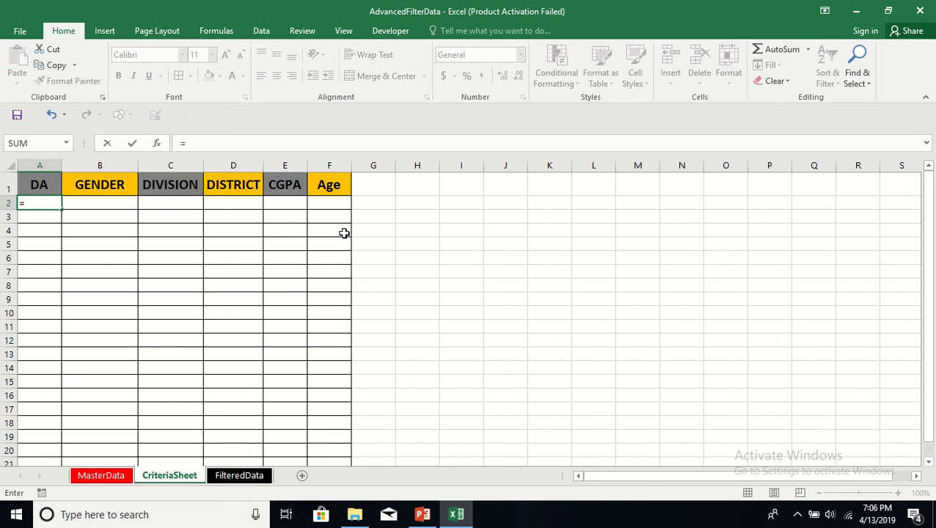
pyautogui.write('"')
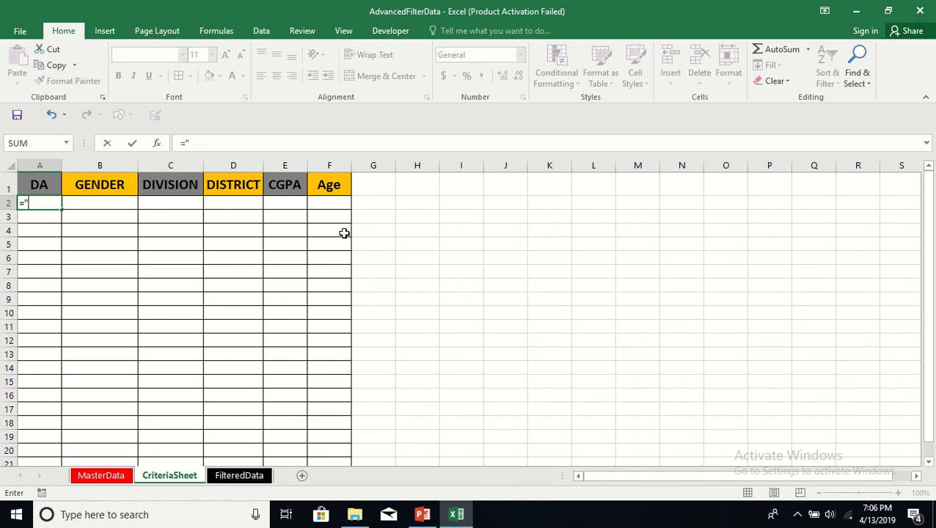
pyautogui.write('NDA"')
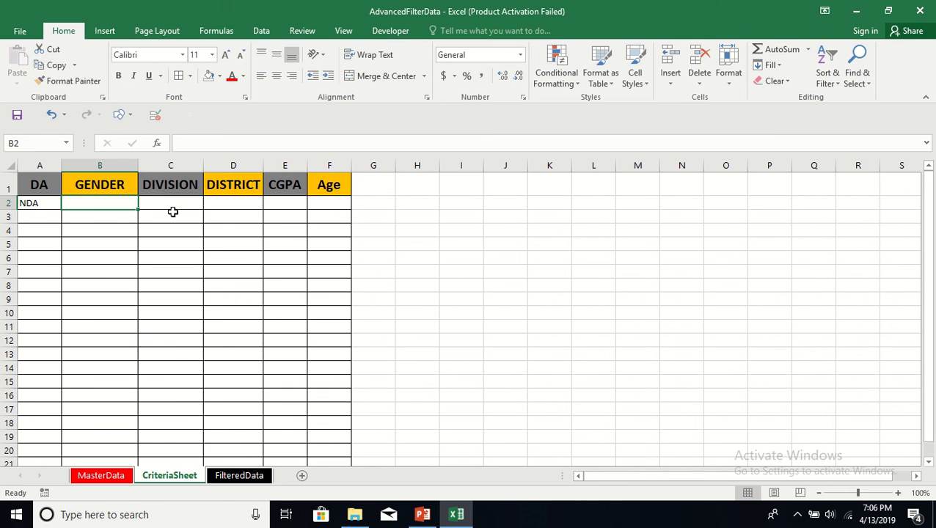
pyautogui.write('="')
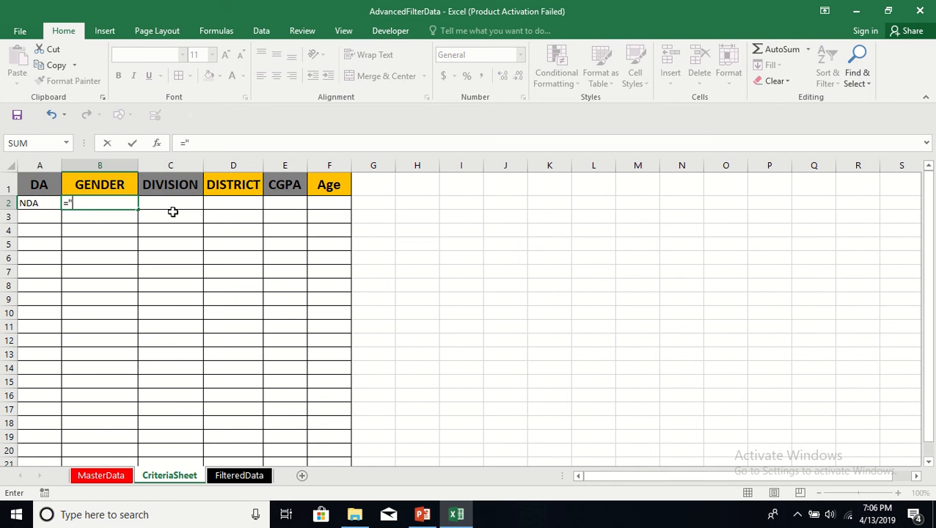
pyautogui.write('FM')
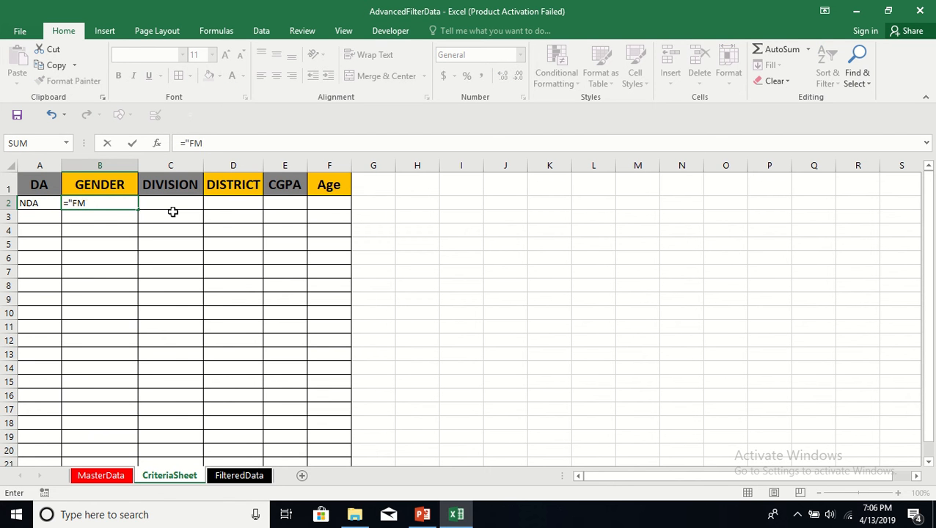
pyautogui.press('Return')
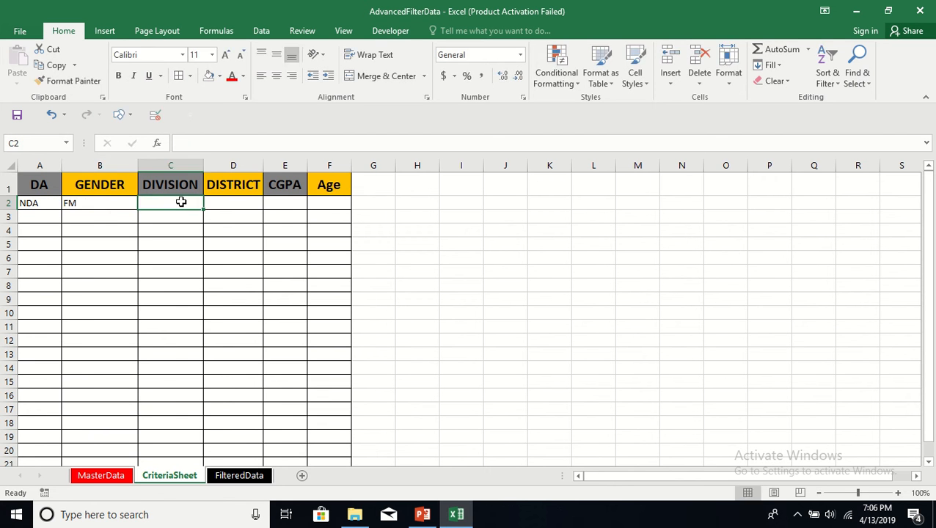
# Step: Enter ="CTG" under DIVISION and ="Noakhali" under DISTRICT
pyautogui.write('="')
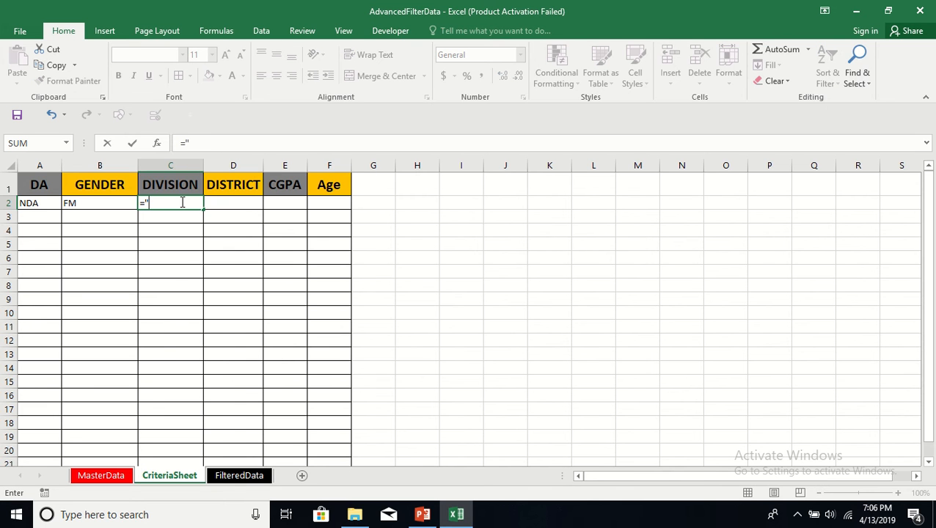
pyautogui.write('CTG')
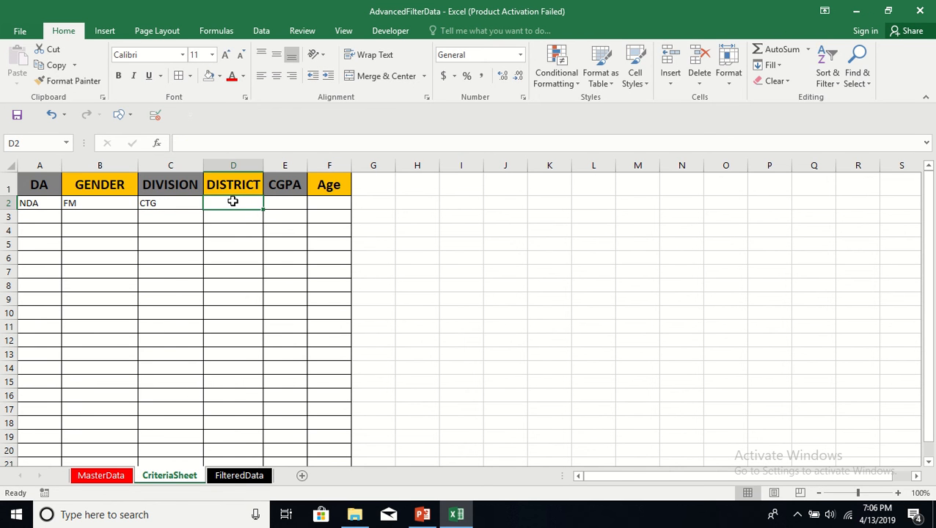
pyautogui.write('="')
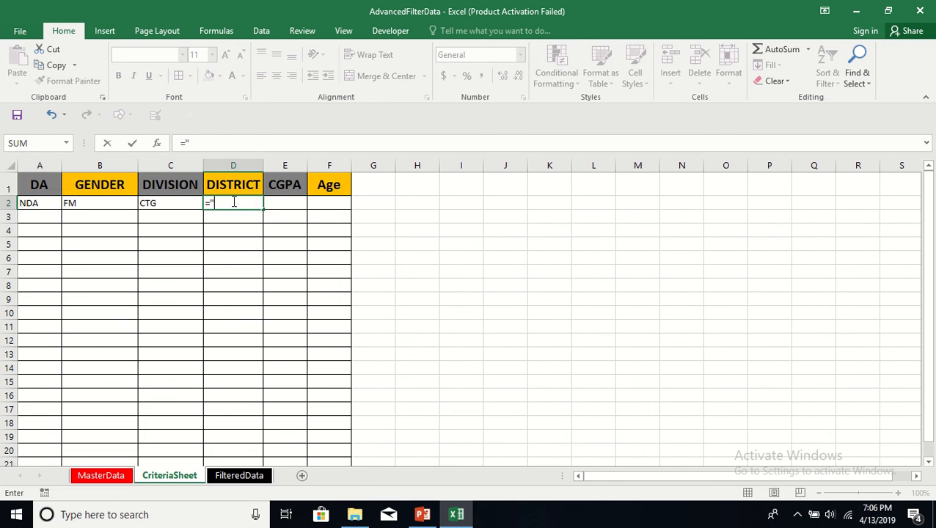
pyautogui.write('Noa')
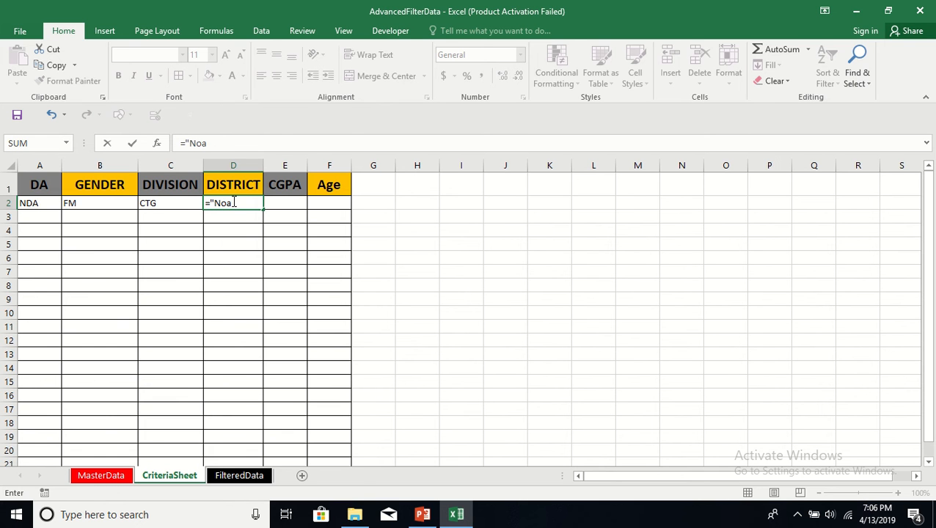
pyautogui.write('khali')
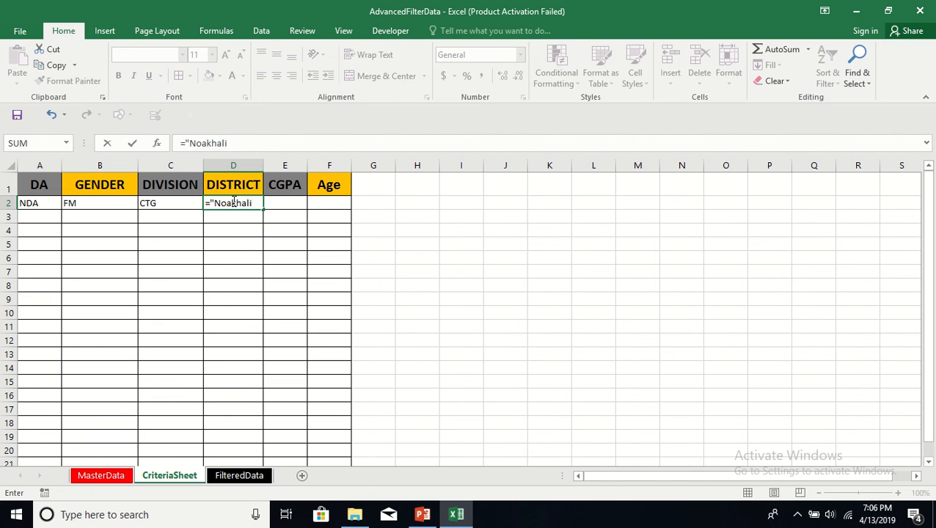
pyautogui.write('"')
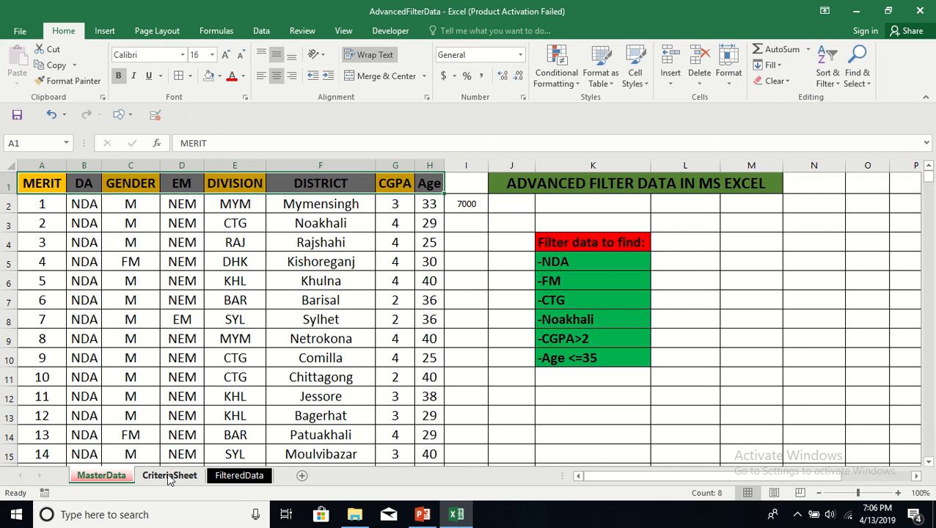
# Step: Enter >2 under CGPA and <=35 under Age, then middle- and center-align the criteria table
pyautogui.click(170, 475)
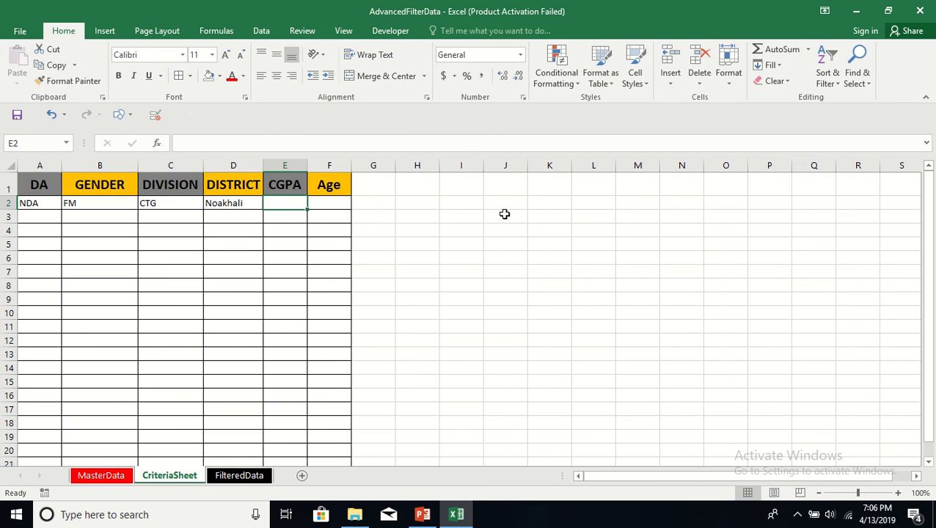
pyautogui.write('>')
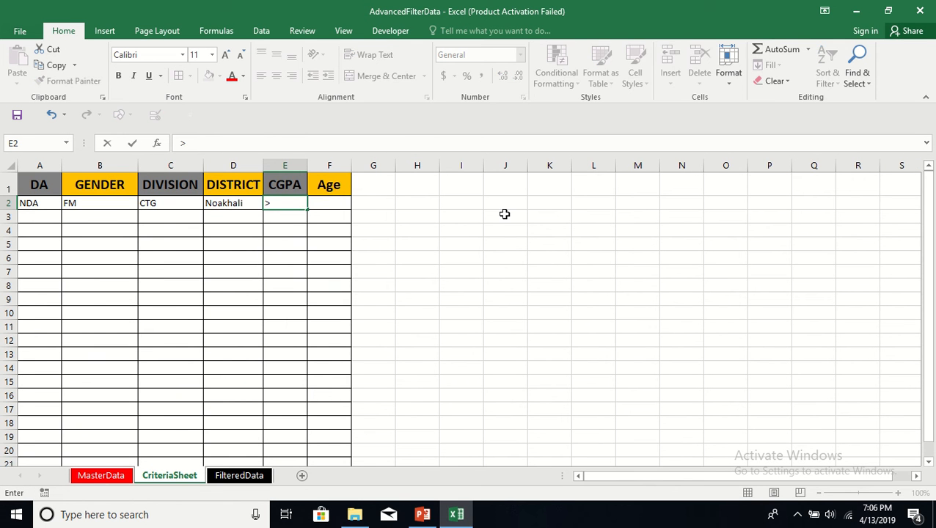
pyautogui.write('2')
pyautogui.click(330, 202)
pyautogui.write('<=35')
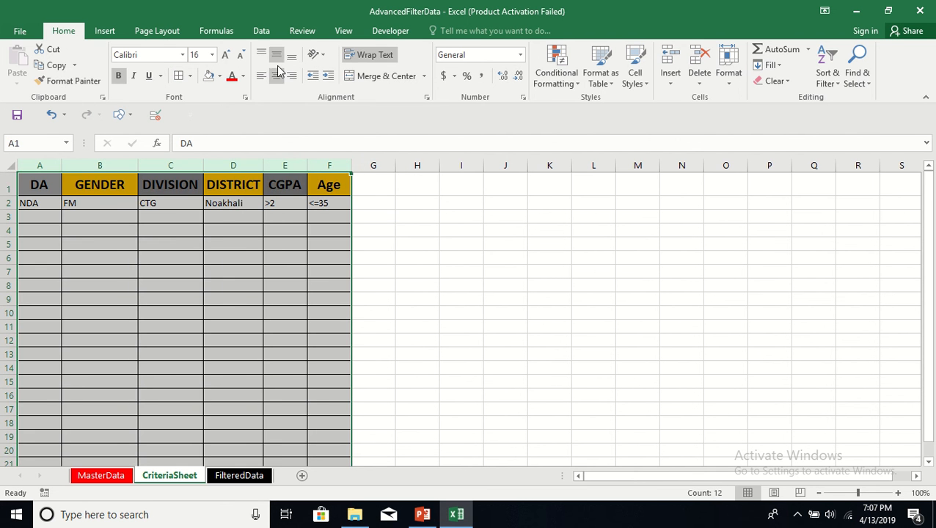
pyautogui.click(276, 77)
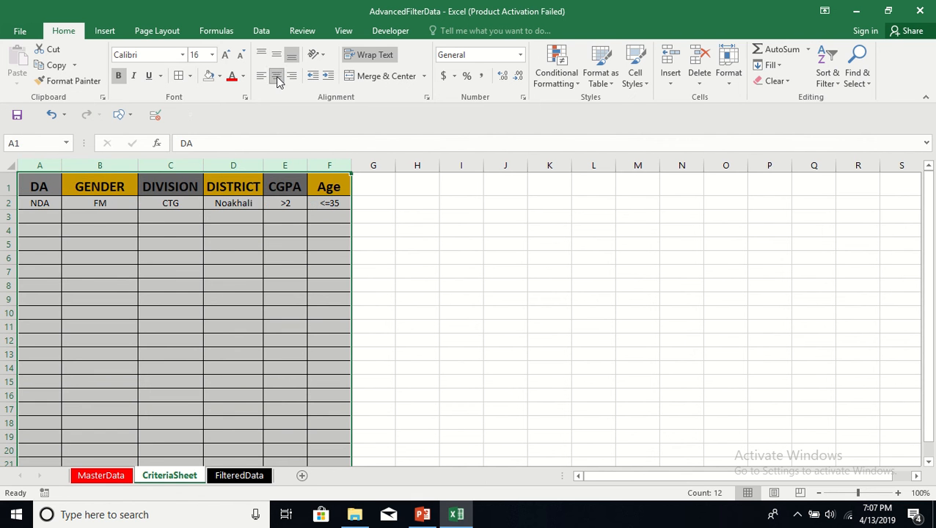
pyautogui.click(505, 284)
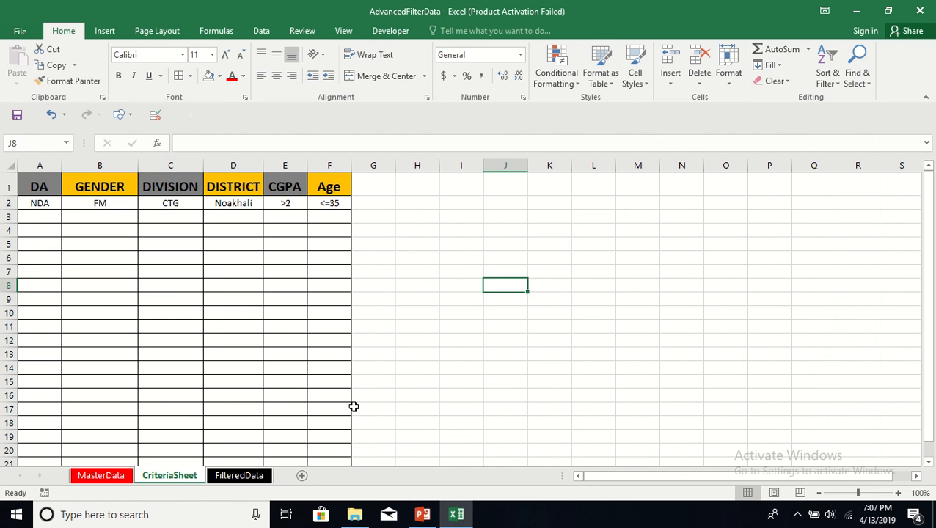
# Step: Select a cell in FilteredData's empty output table and switch to the Data ribbon tools
pyautogui.click(239, 475)
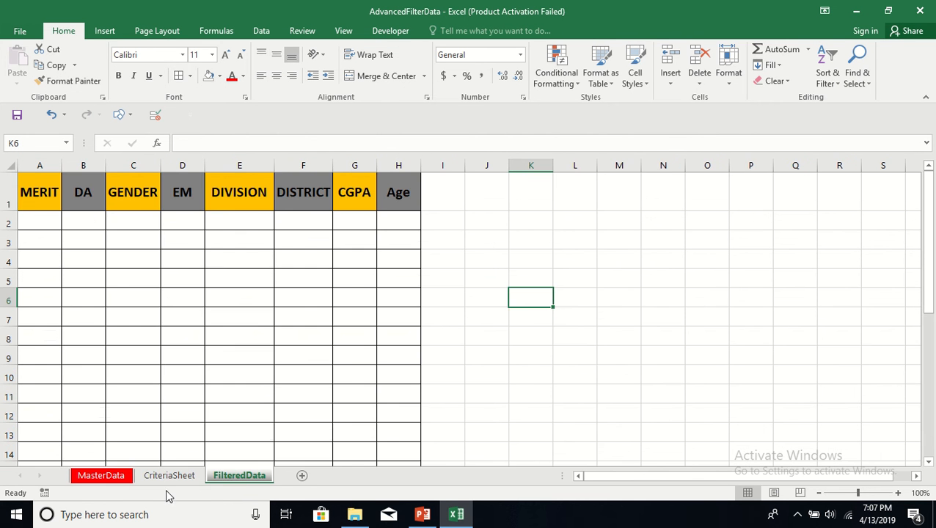
pyautogui.click(100, 475)
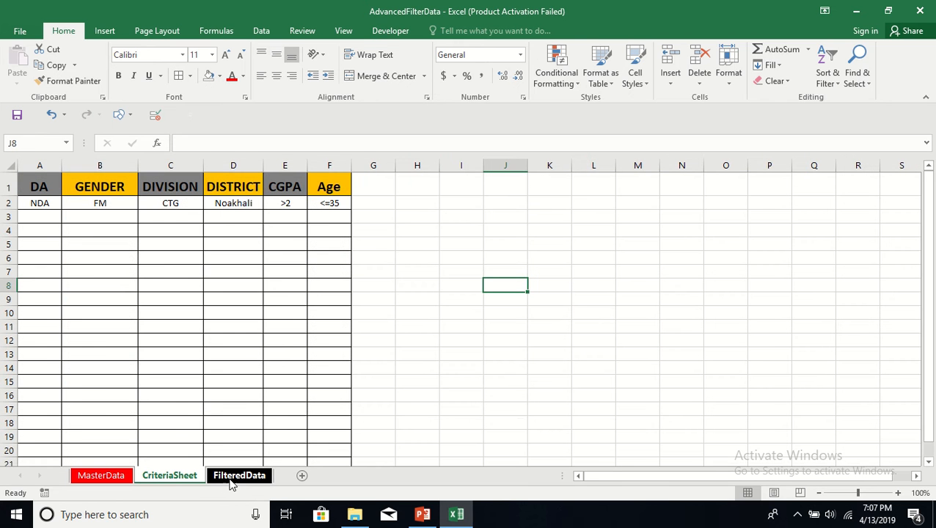
pyautogui.click(239, 475)
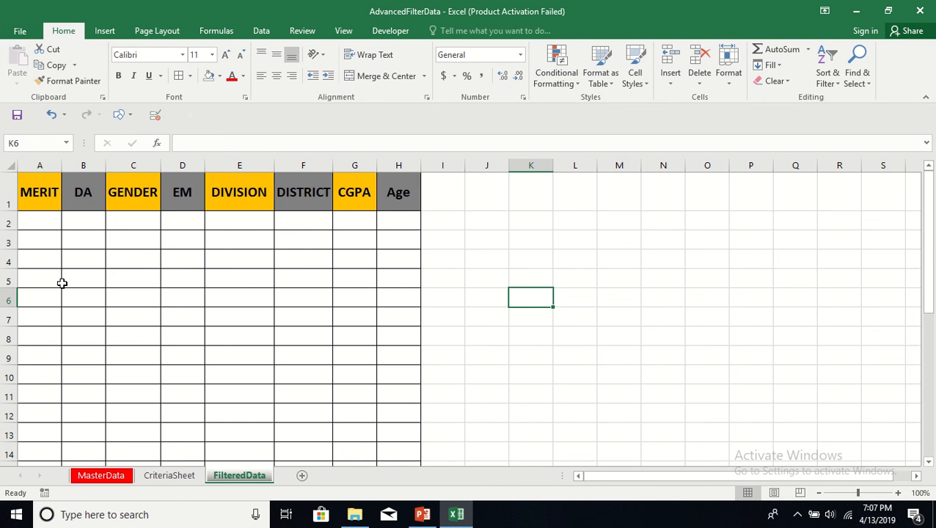
pyautogui.moveTo(162, 463)
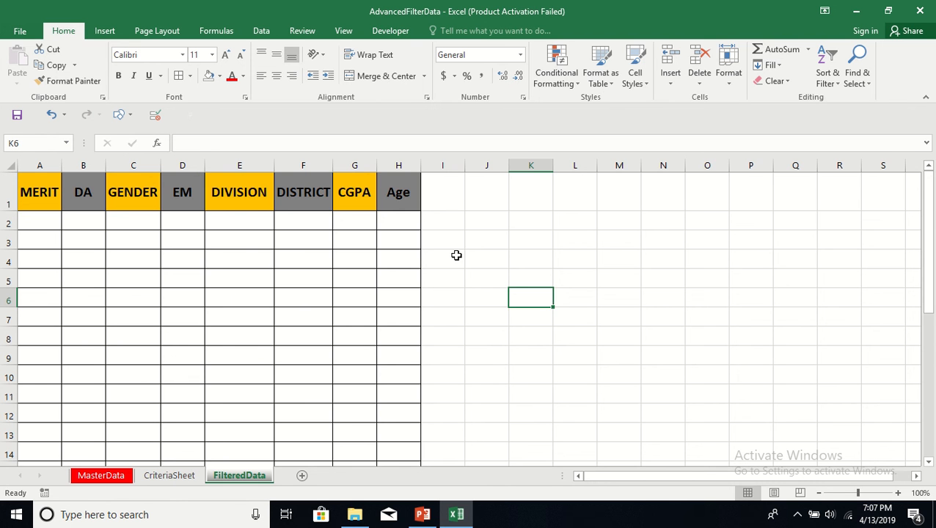
pyautogui.click(443, 258)
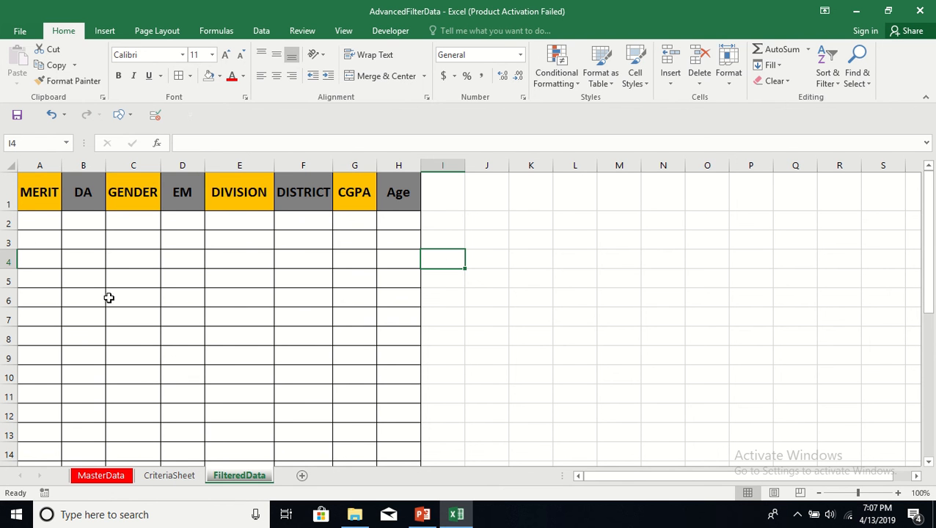
pyautogui.moveTo(91, 250)
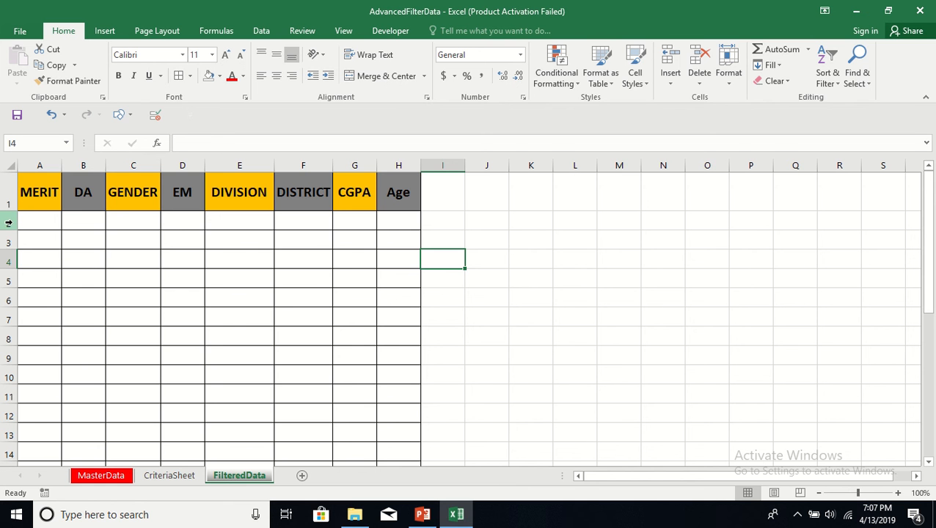
pyautogui.click(82, 219)
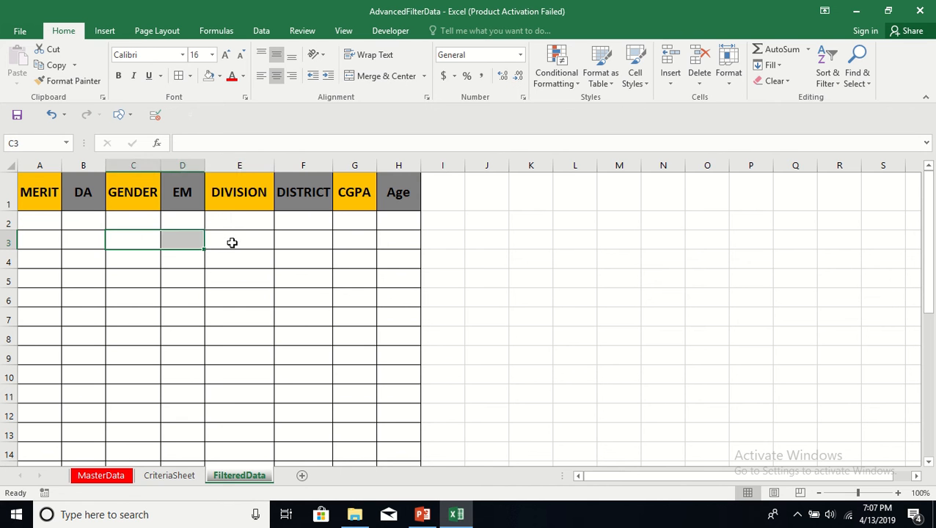
pyautogui.click(82, 258)
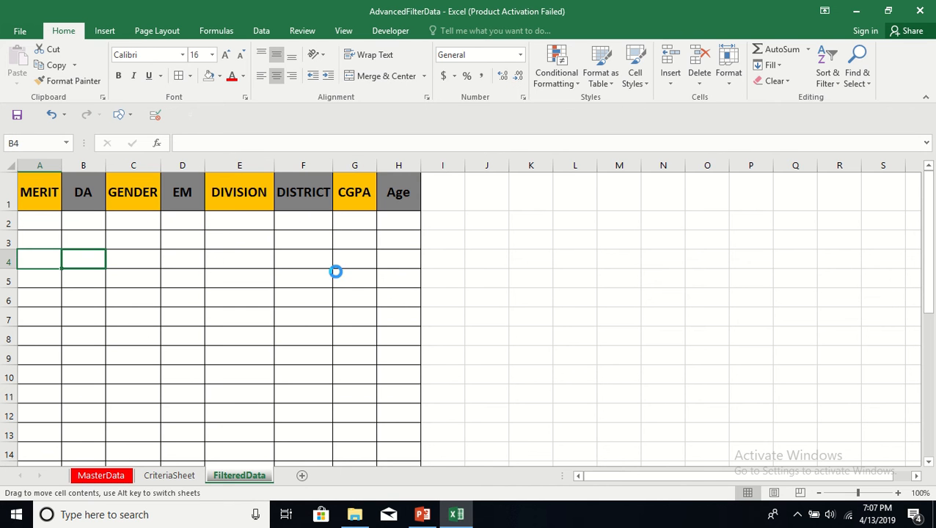
pyautogui.click(302, 357)
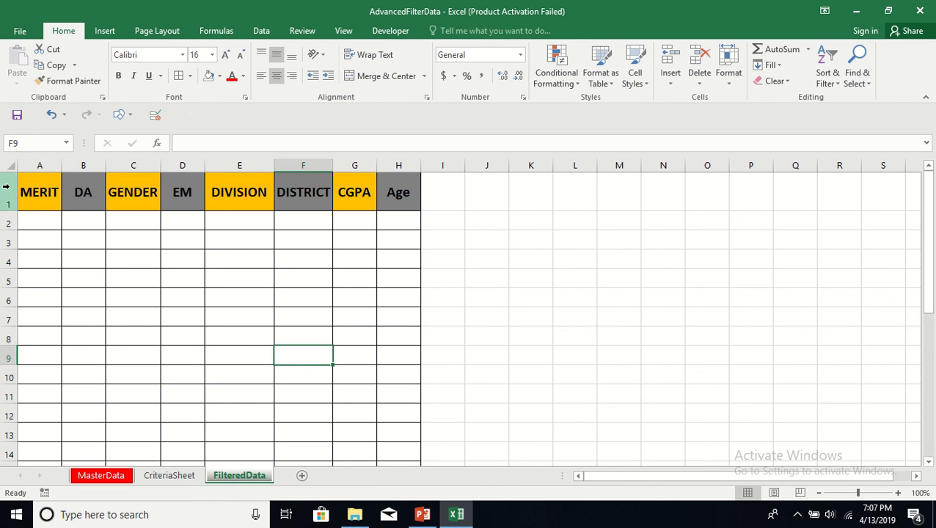
pyautogui.moveTo(132, 249)
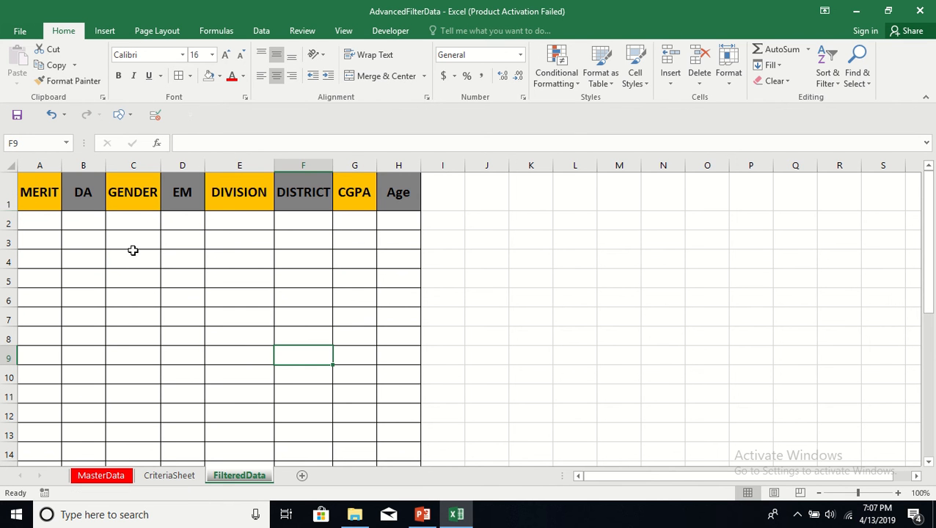
pyautogui.click(132, 260)
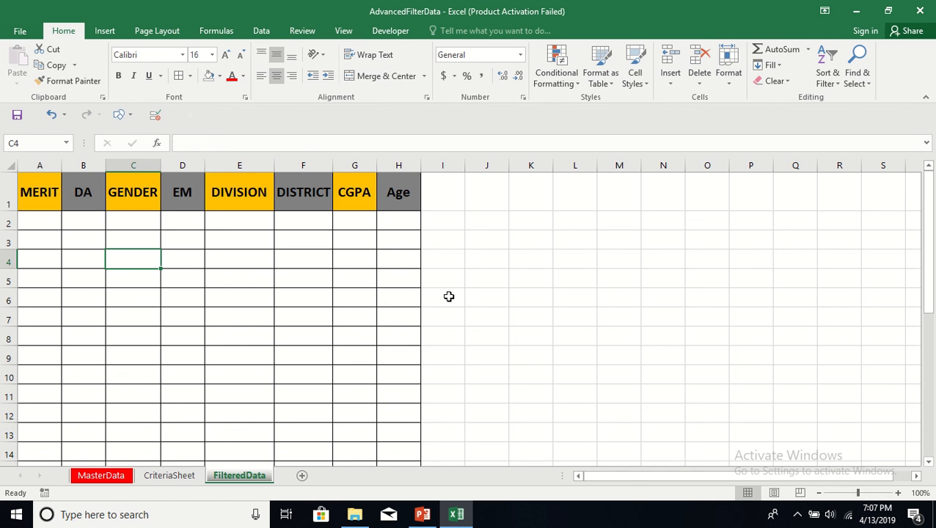
pyautogui.moveTo(261, 29)
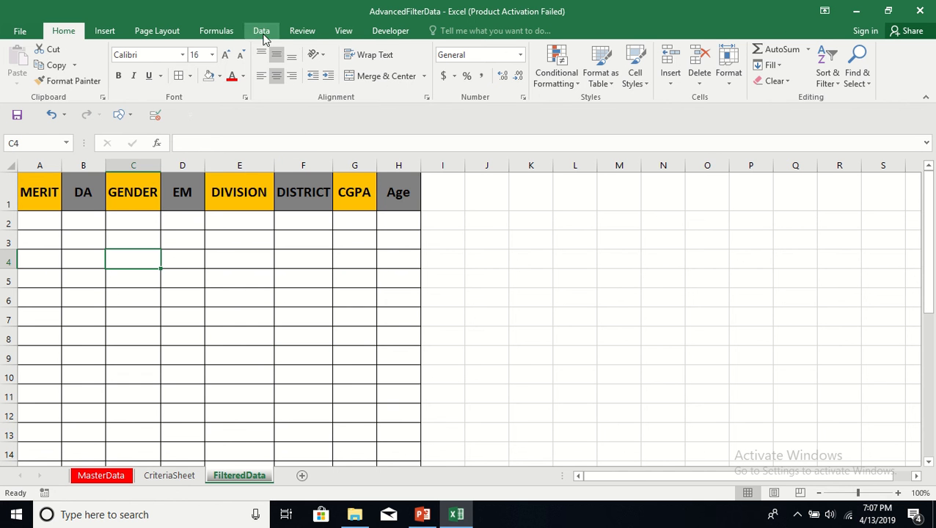
pyautogui.click(261, 30)
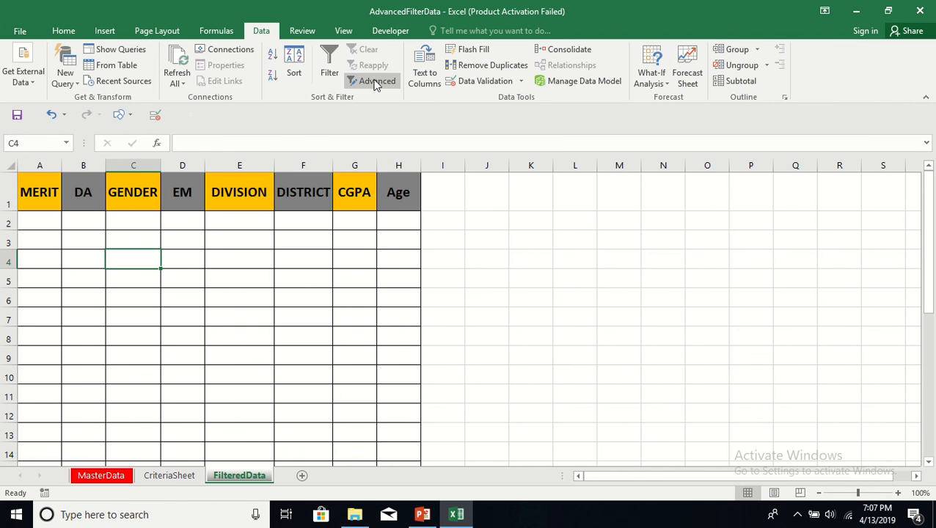
pyautogui.moveTo(373, 80)
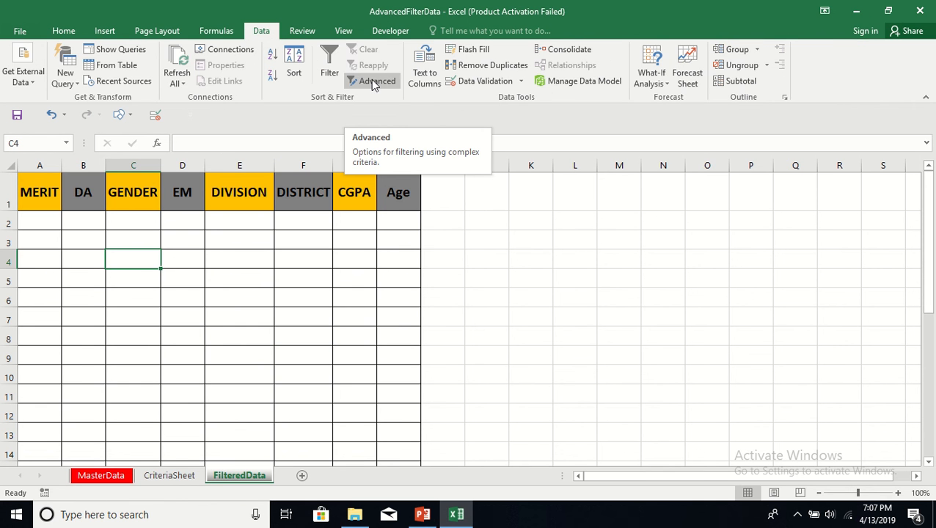
pyautogui.moveTo(374, 108)
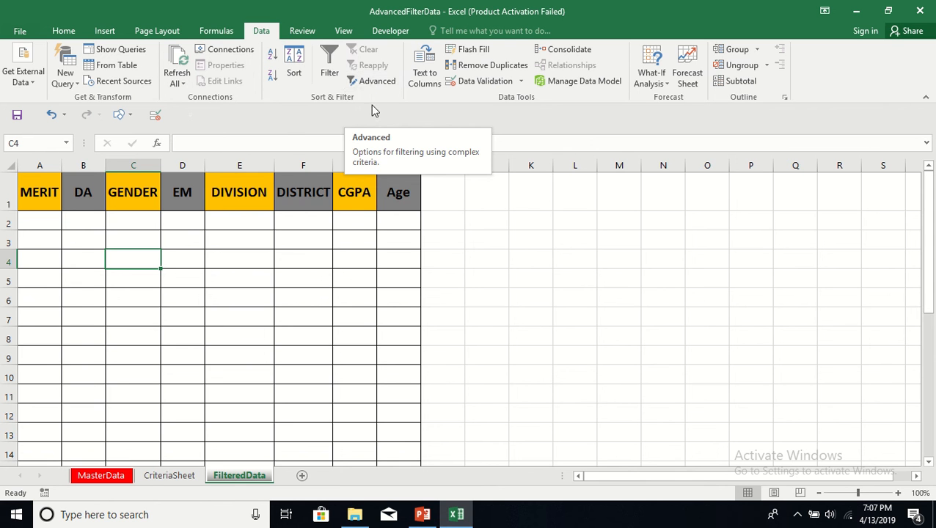
pyautogui.moveTo(377, 80)
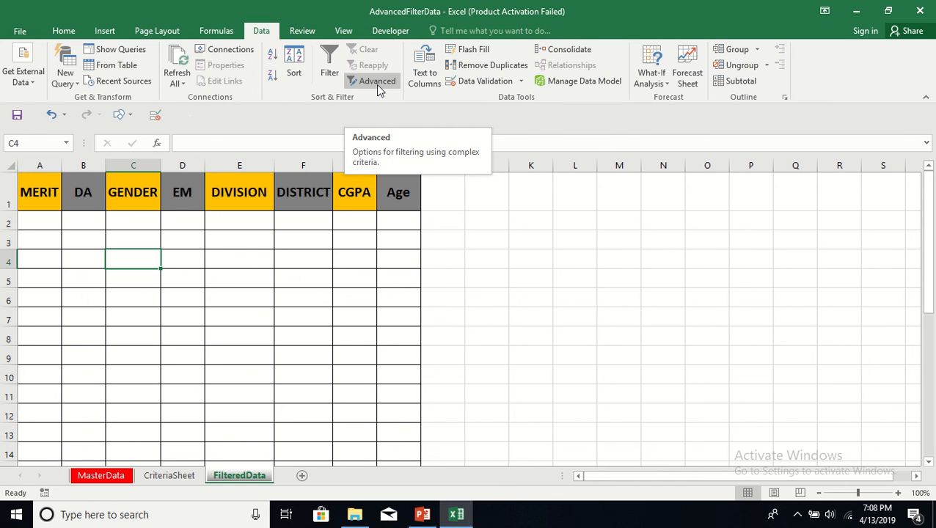
pyautogui.moveTo(376, 87)
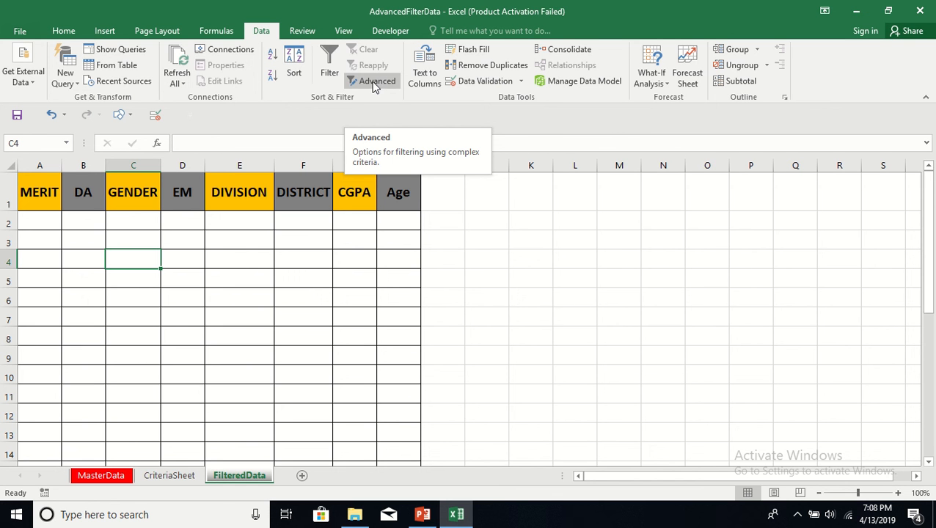
pyautogui.moveTo(378, 97)
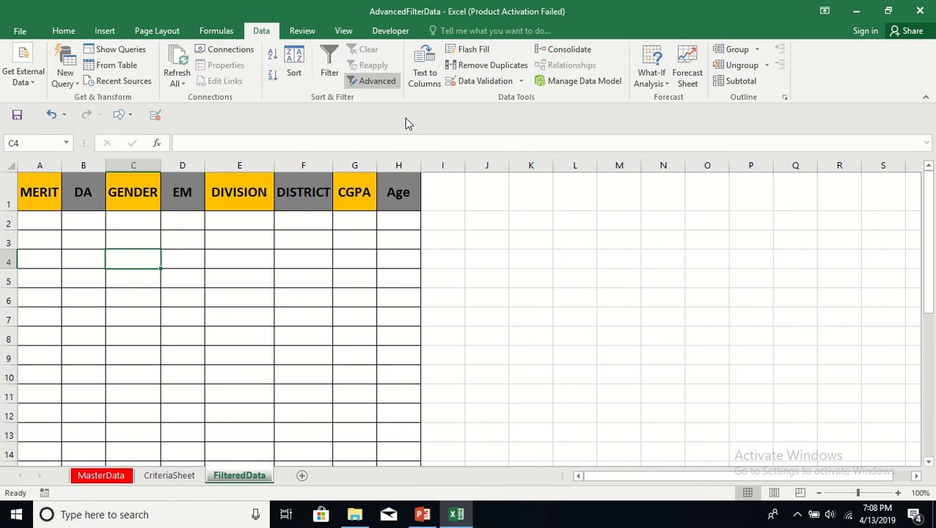
# Step: Start Advanced Filter with Copy to another location and list range MasterData A1:H7001
pyautogui.click(371, 81)
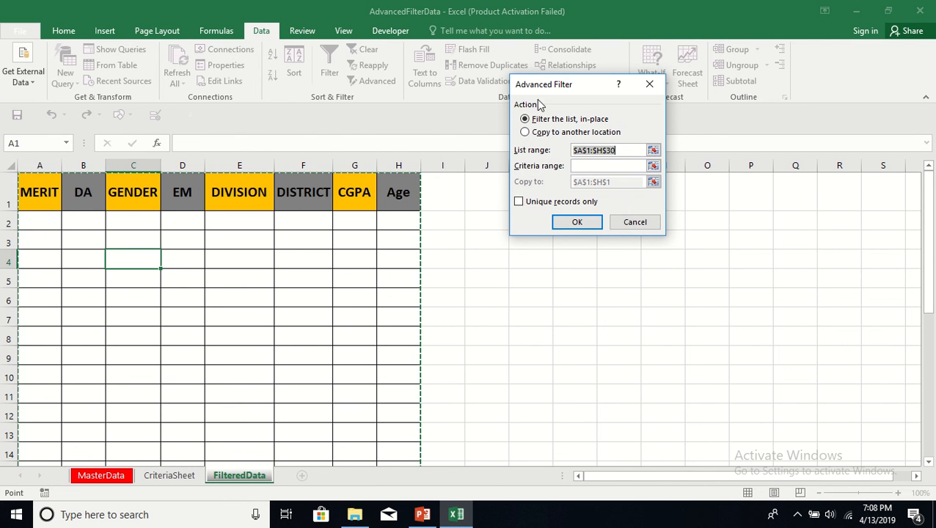
pyautogui.click(525, 132)
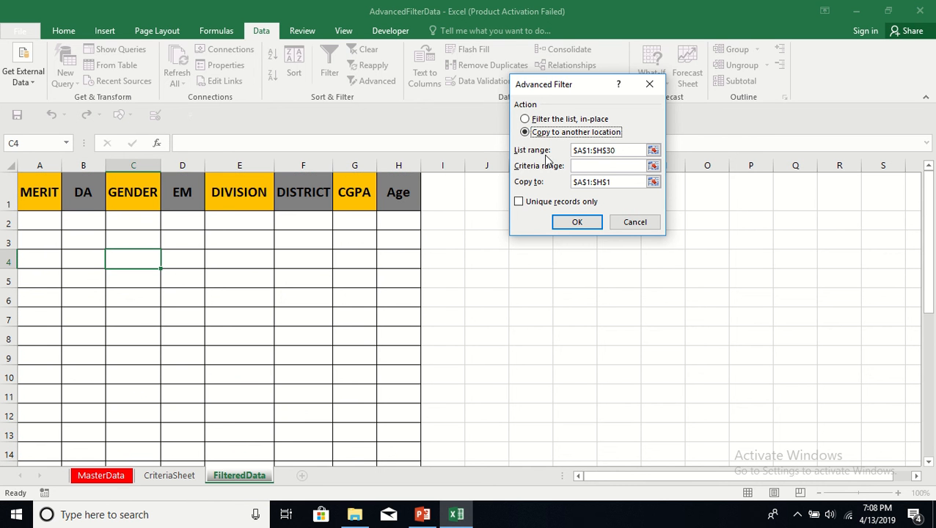
pyautogui.click(602, 150)
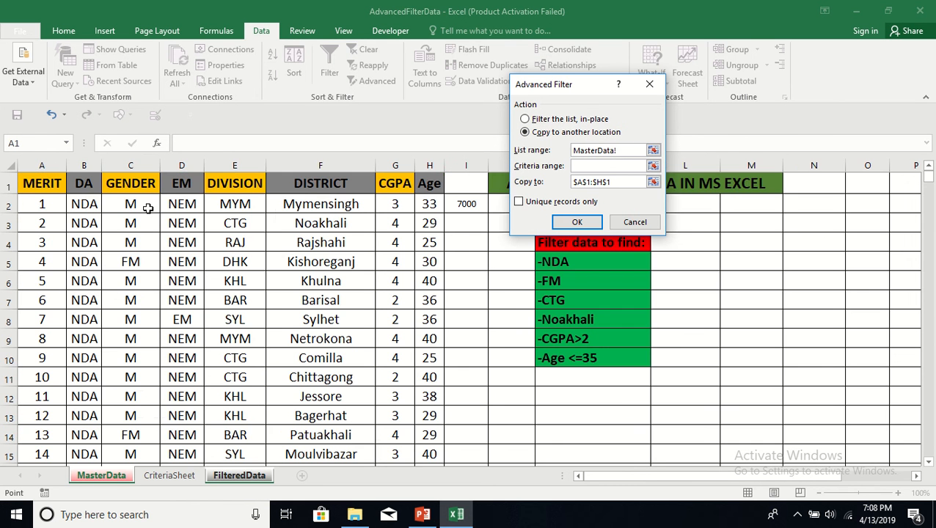
pyautogui.click(653, 149)
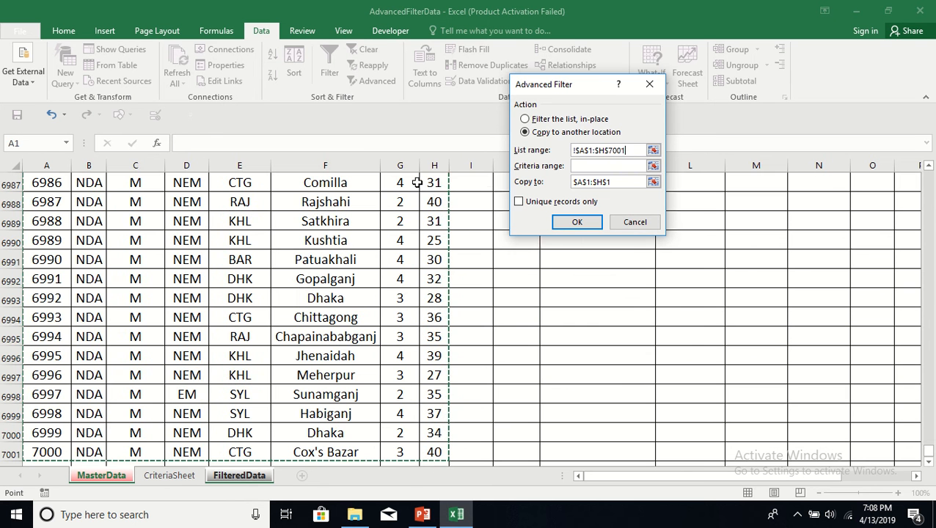
pyautogui.moveTo(918, 437)
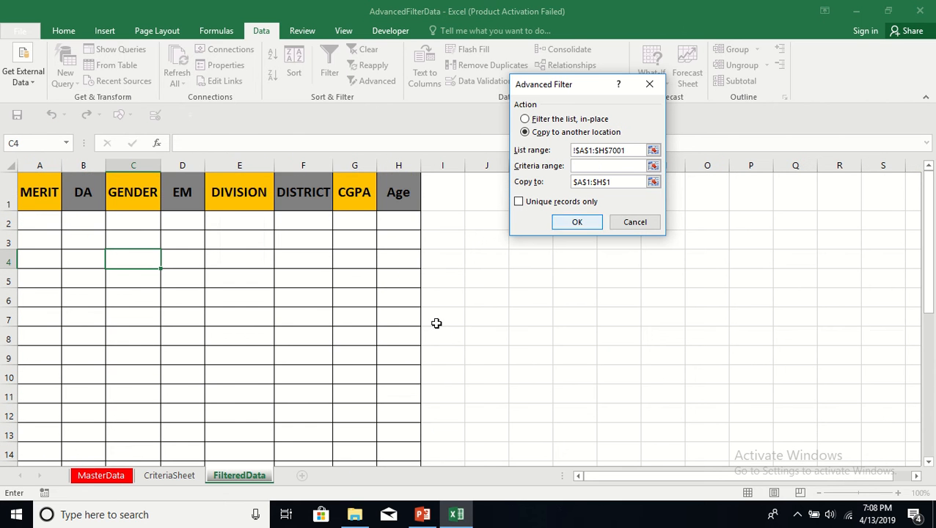
# Step: Use CriteriaSheet A1:F2 as the criteria range and FilteredData's header row as Copy to
pyautogui.click(169, 475)
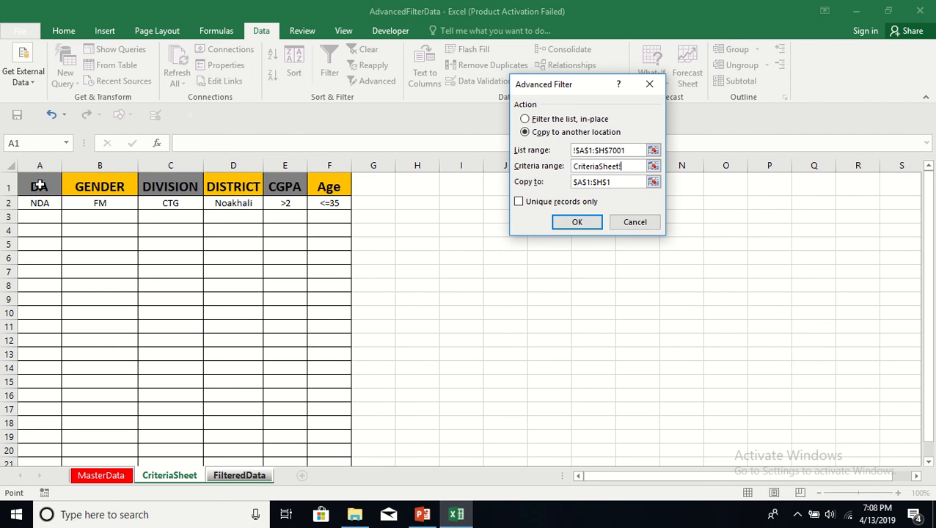
pyautogui.click(653, 165)
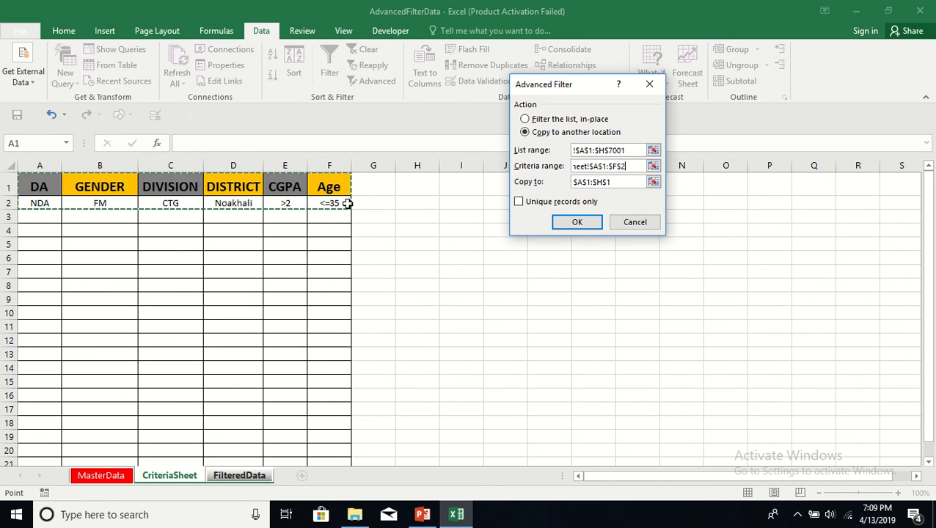
pyautogui.moveTo(54, 234)
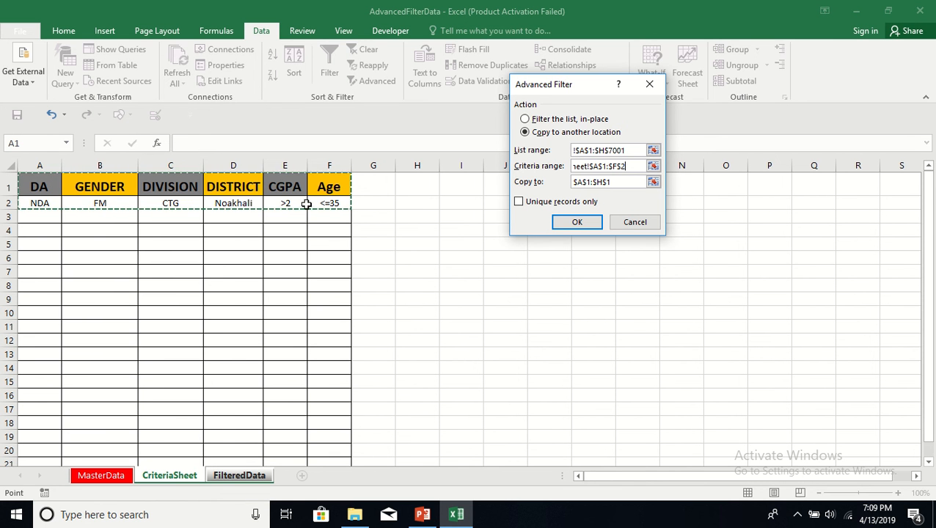
pyautogui.moveTo(50, 203)
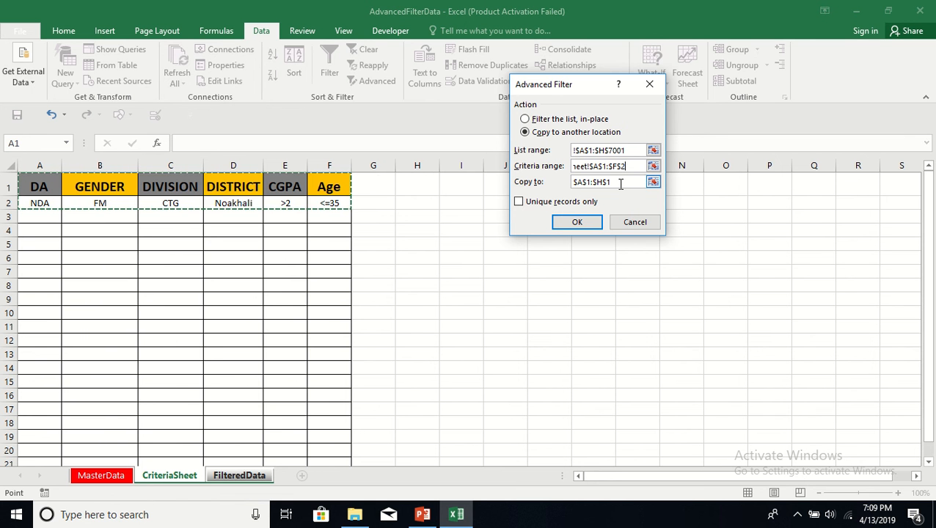
pyautogui.click(239, 476)
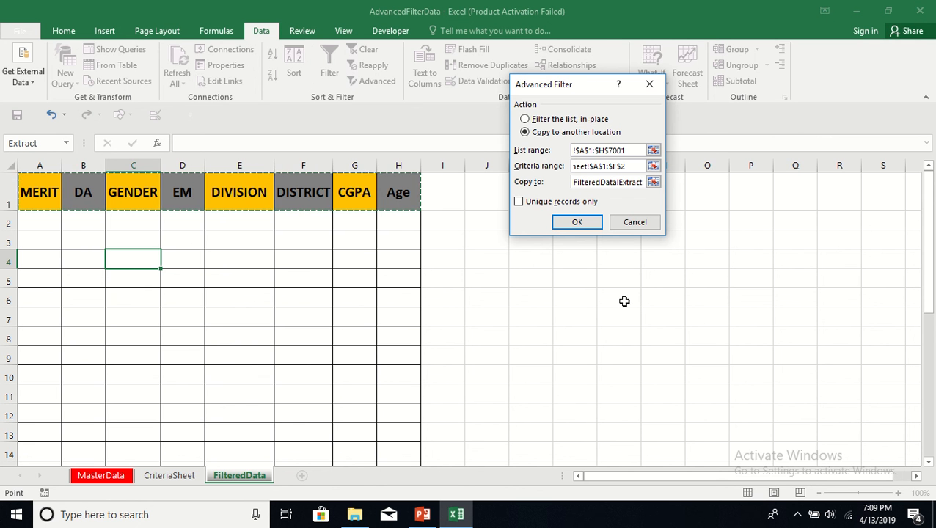
pyautogui.moveTo(616, 303)
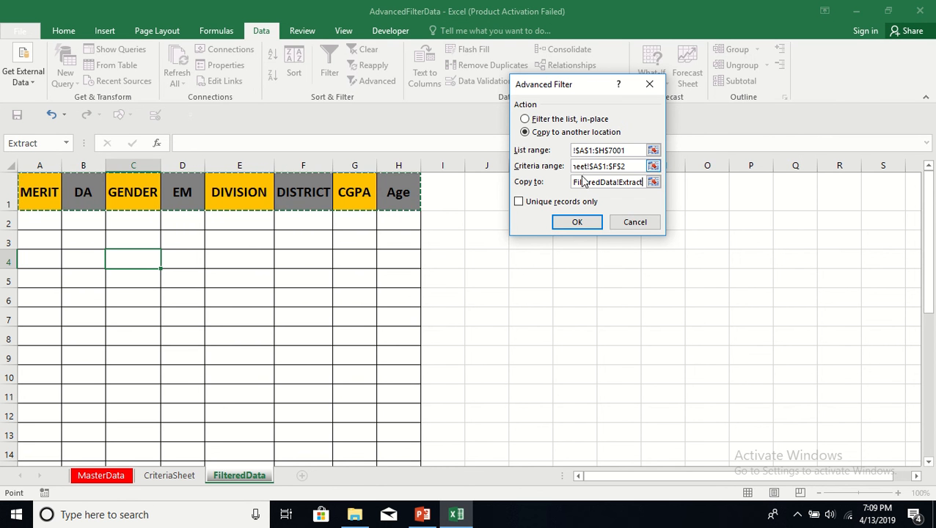
# Step: Run the filter so the 29 matching rows land on FilteredData and scroll through to verify them
pyautogui.click(576, 222)
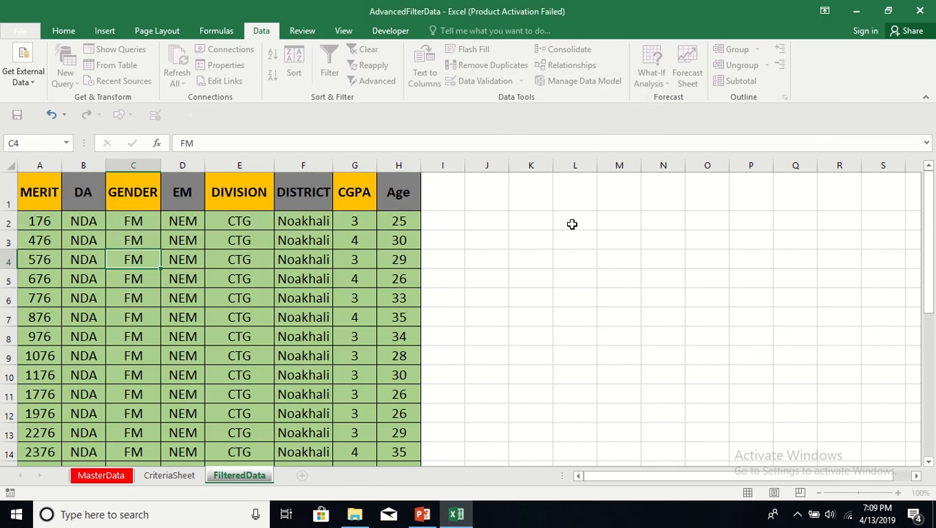
pyautogui.click(531, 258)
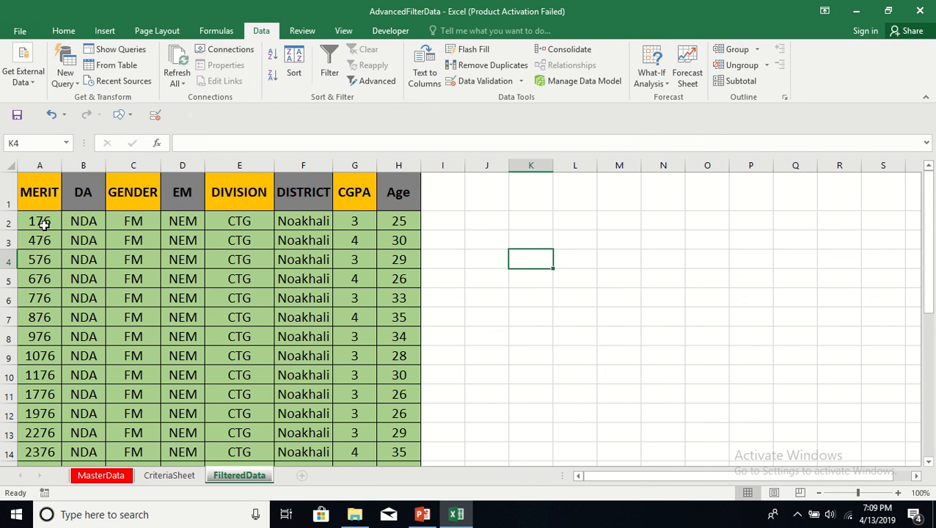
pyautogui.click(40, 220)
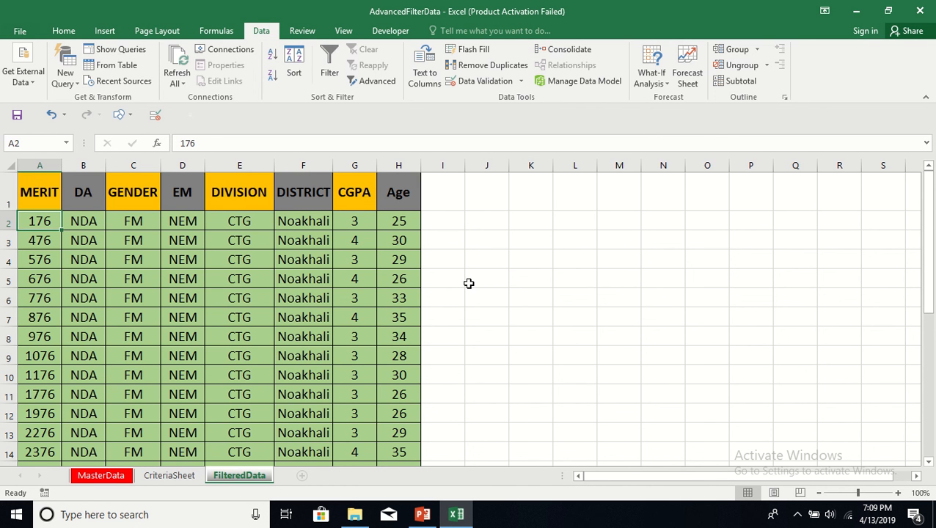
pyautogui.scroll(-3)
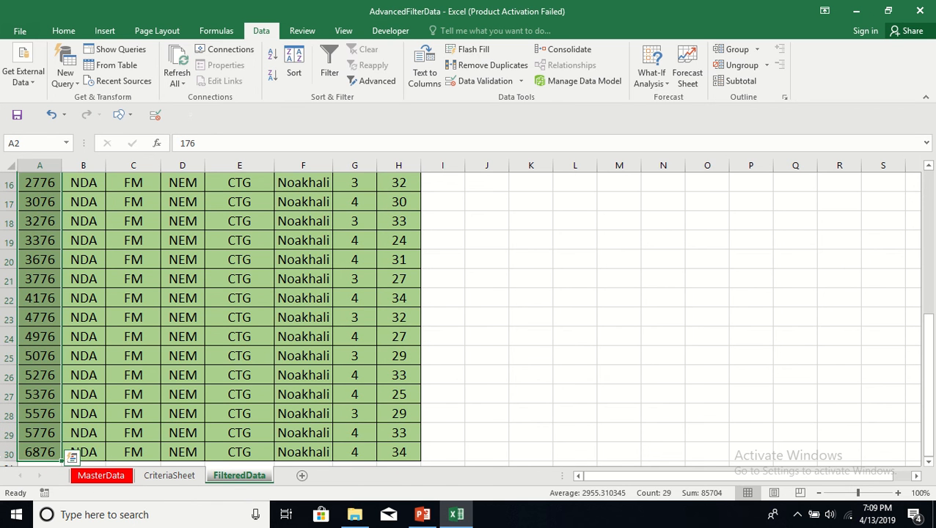
pyautogui.scroll(-3)
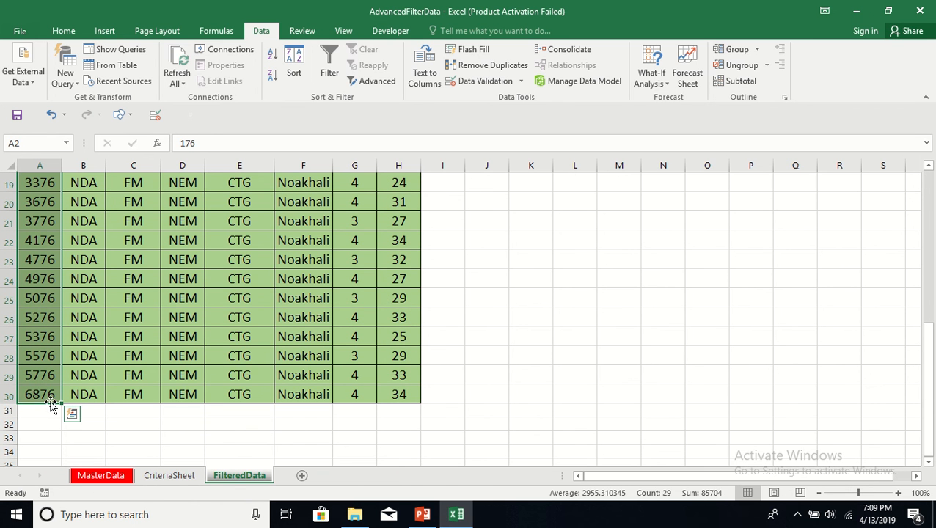
pyautogui.moveTo(23, 399)
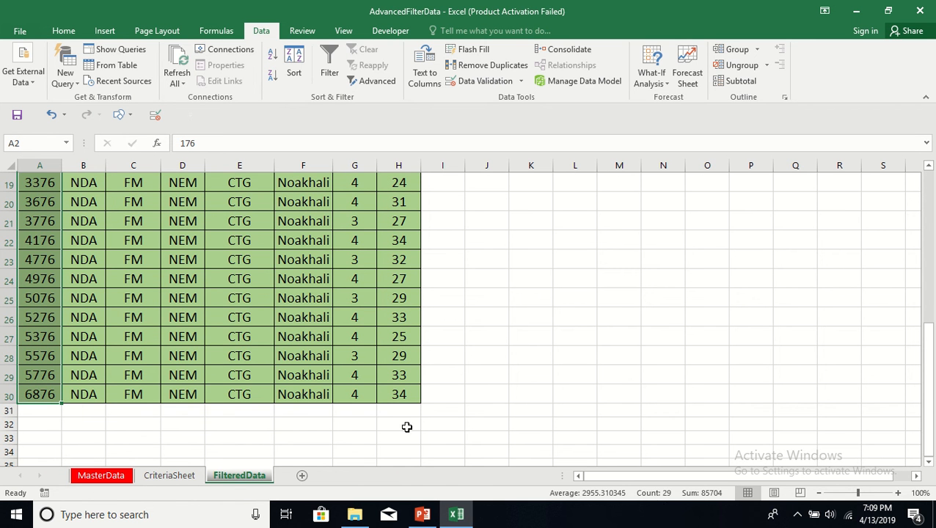
pyautogui.moveTo(927, 378)
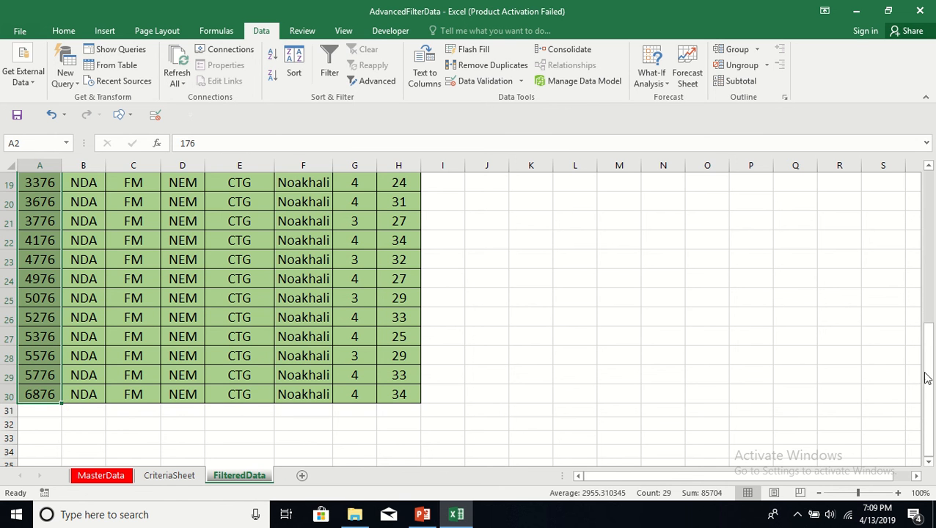
pyautogui.scroll(3)
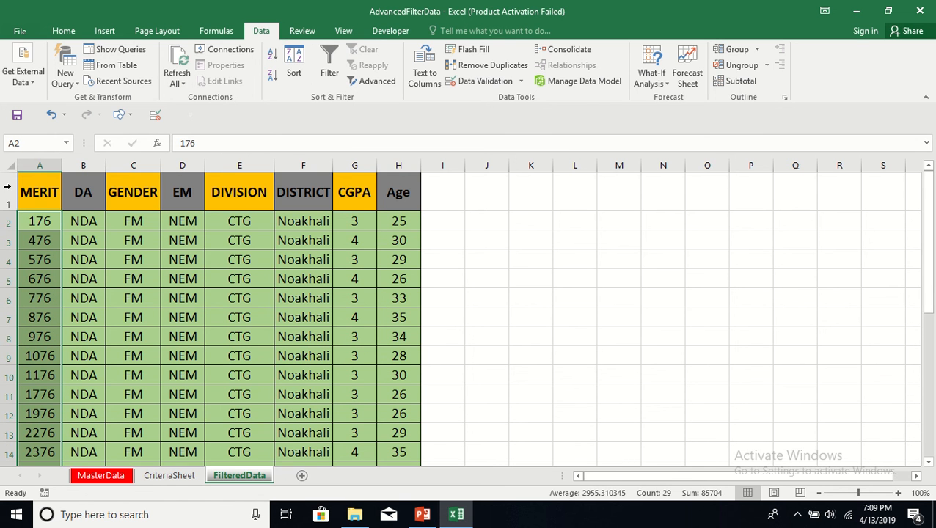
pyautogui.moveTo(591, 264)
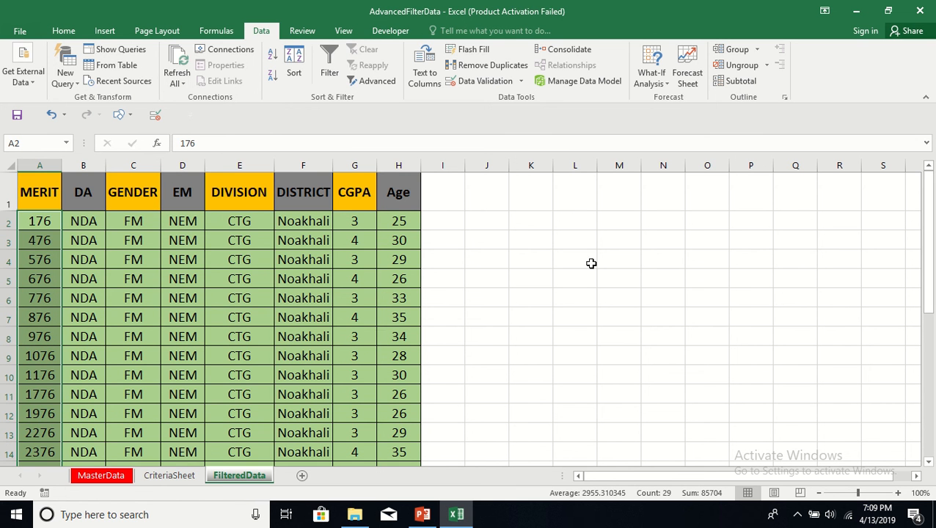
pyautogui.click(575, 241)
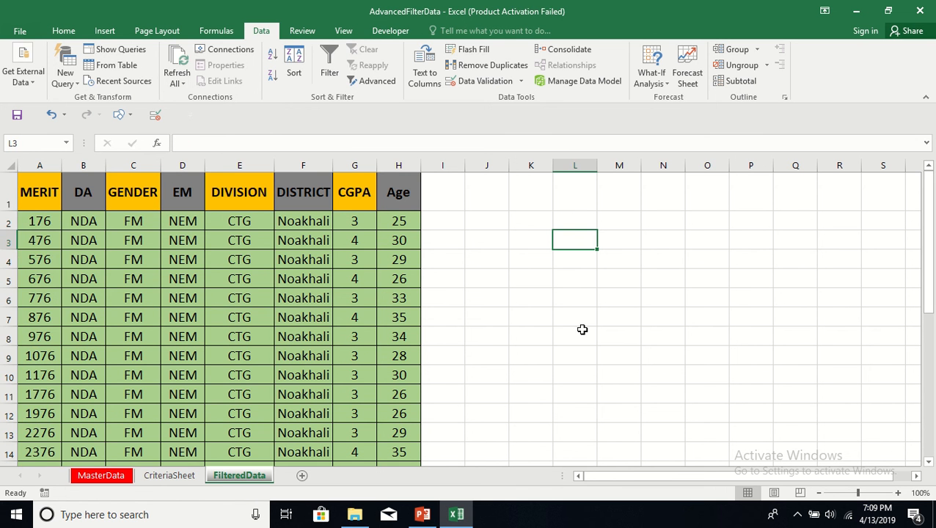
pyautogui.moveTo(517, 328)
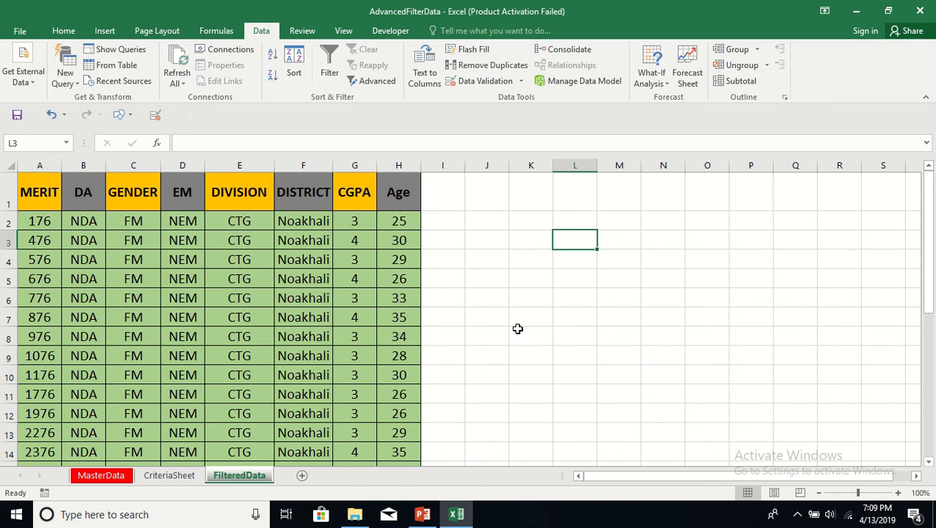
pyautogui.moveTo(403, 382)
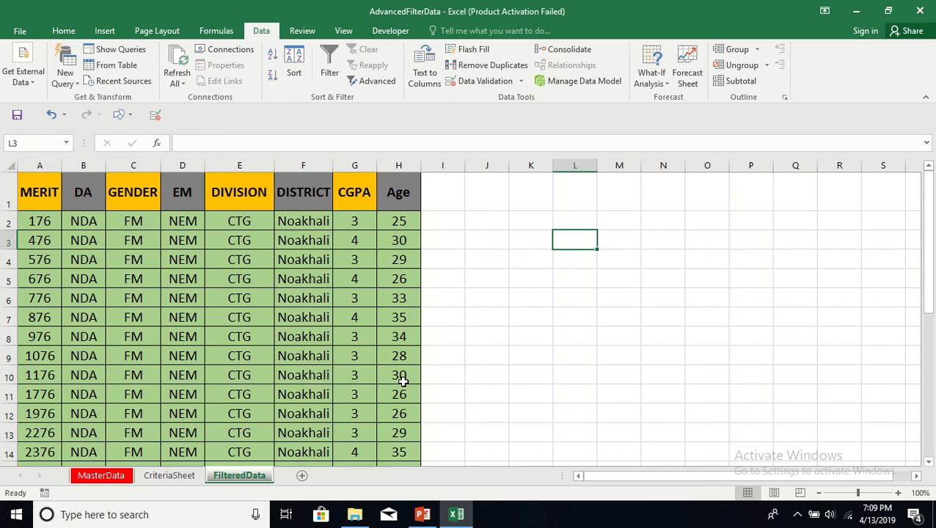
pyautogui.moveTo(516, 302)
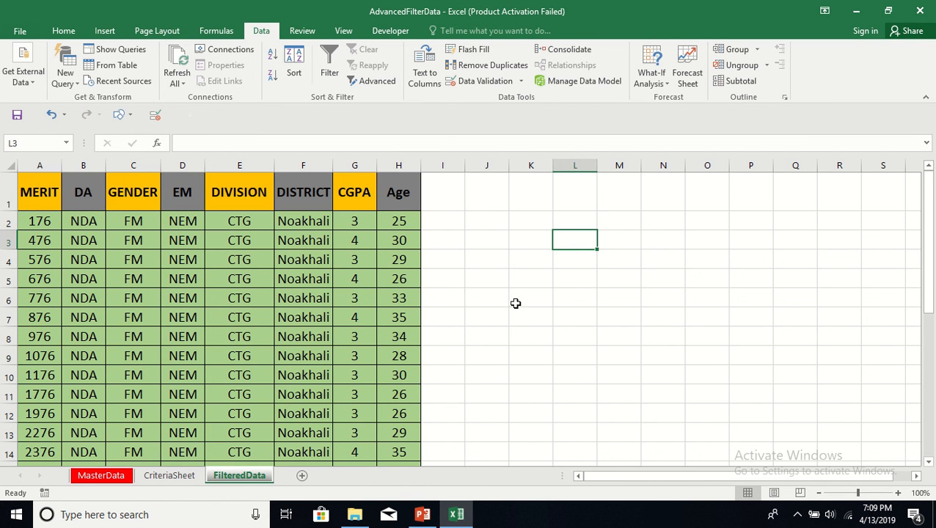
# Step: Return via CriteriaSheet to MasterData and rest on an empty cell beside the table
pyautogui.click(170, 475)
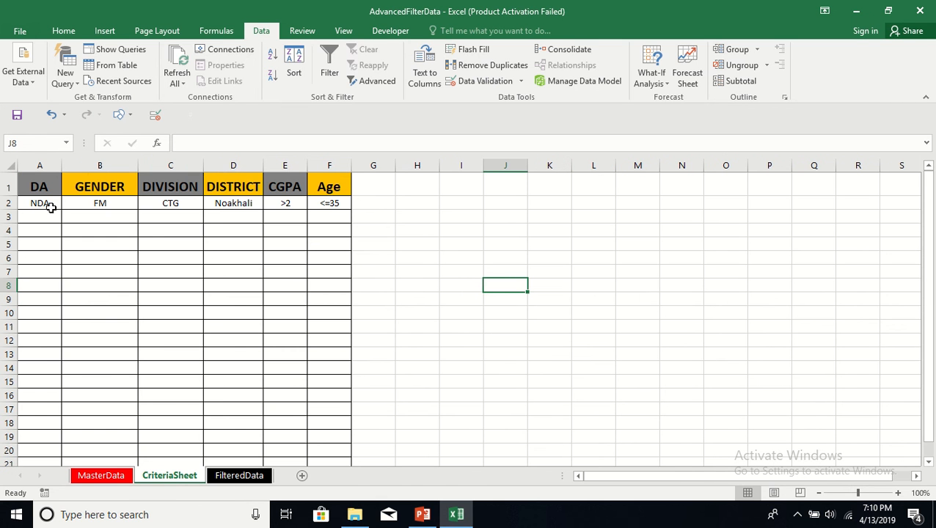
pyautogui.moveTo(47, 290)
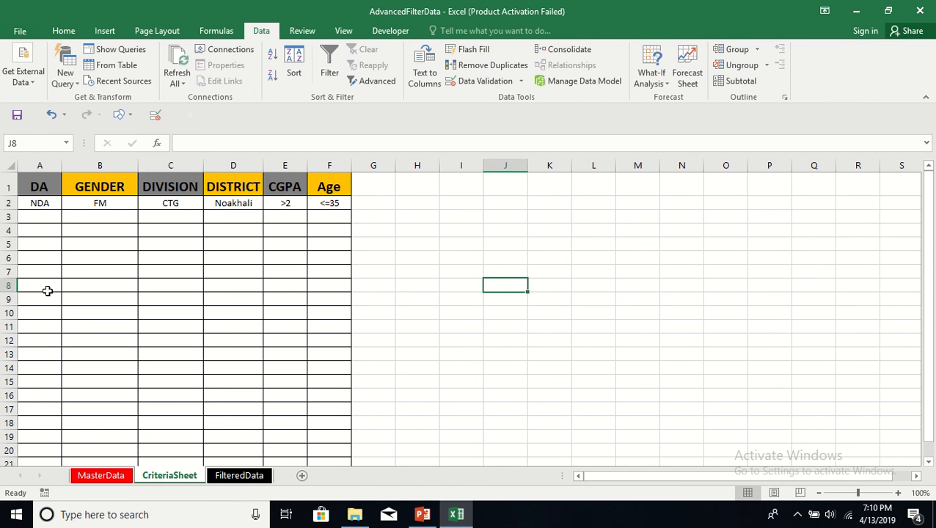
pyautogui.moveTo(91, 245)
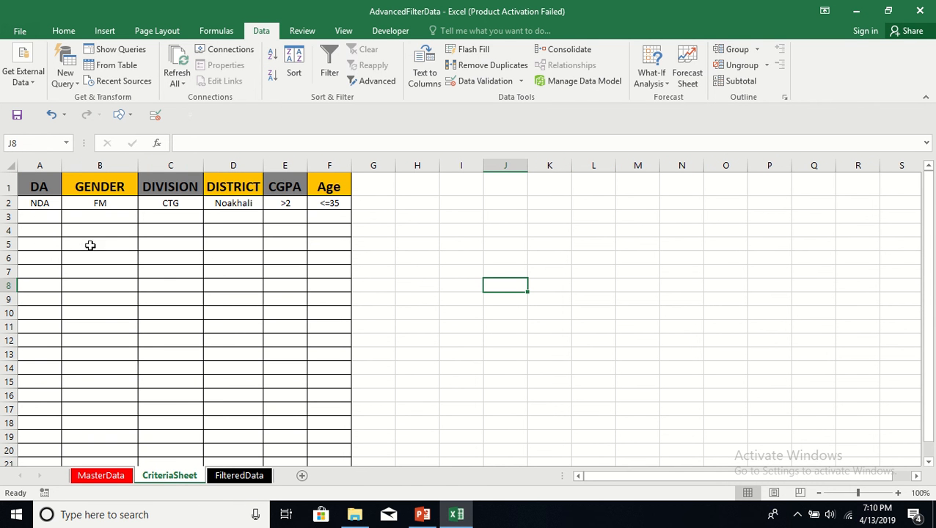
pyautogui.moveTo(88, 286)
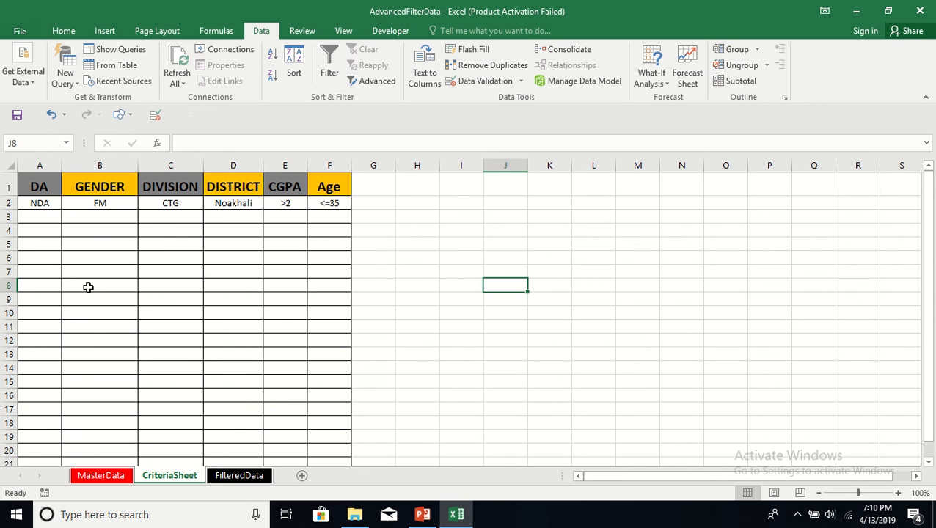
pyautogui.click(417, 243)
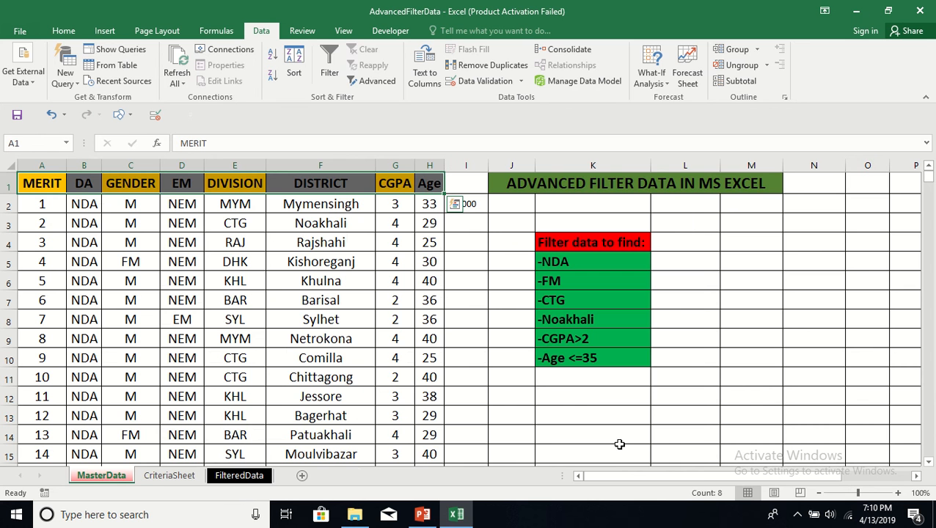
pyautogui.click(751, 320)
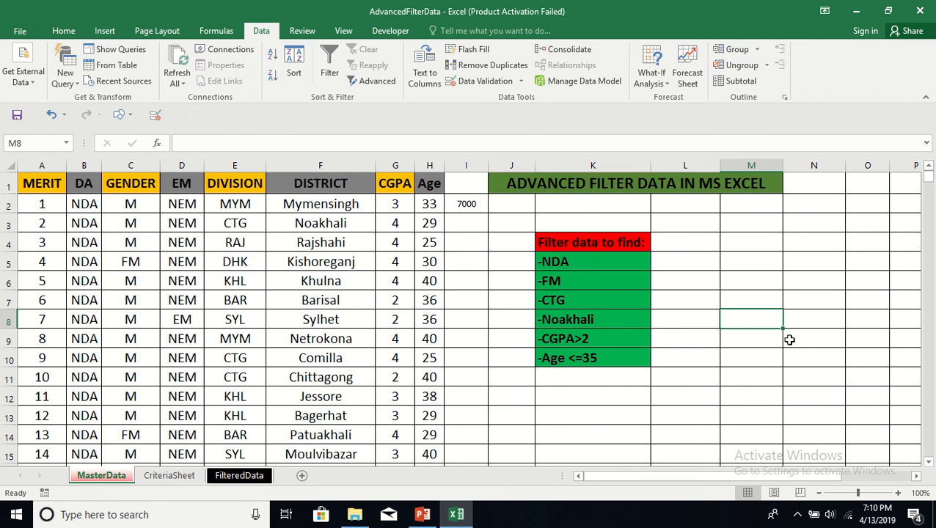
pyautogui.moveTo(742, 349)
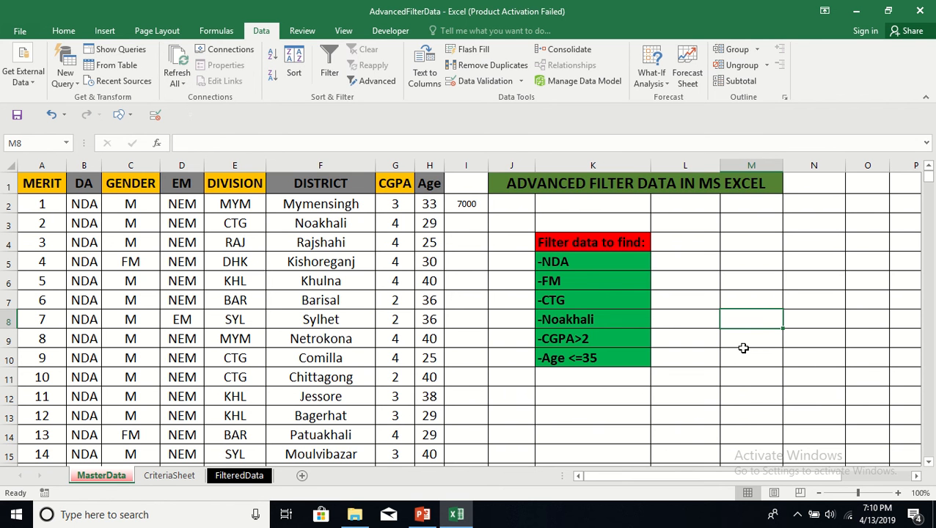